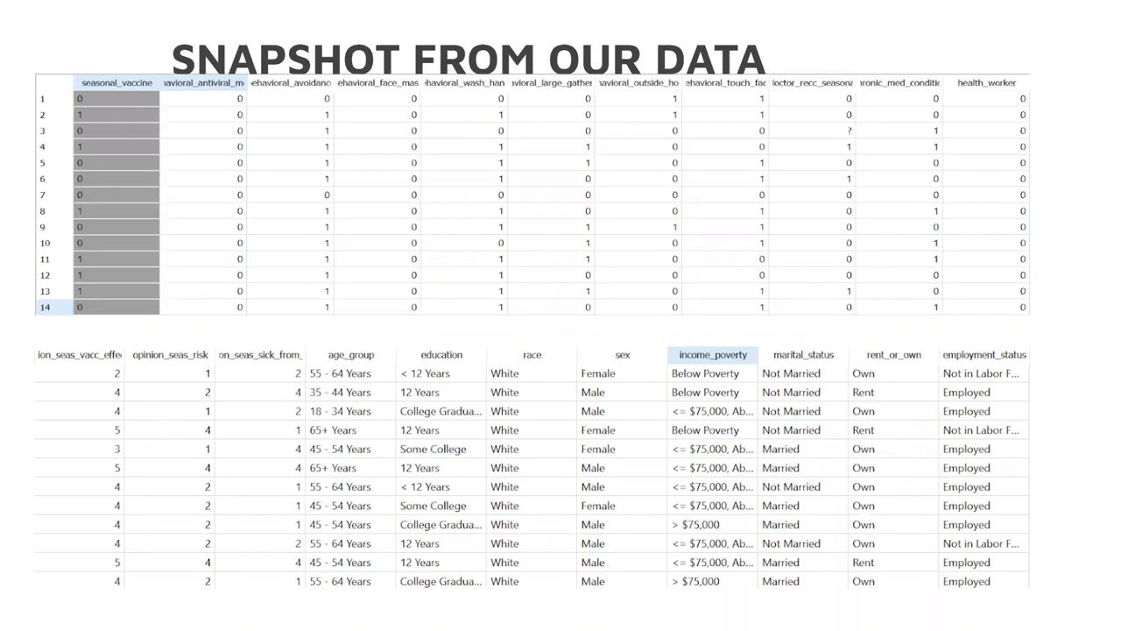
mouse_move(596, 344)
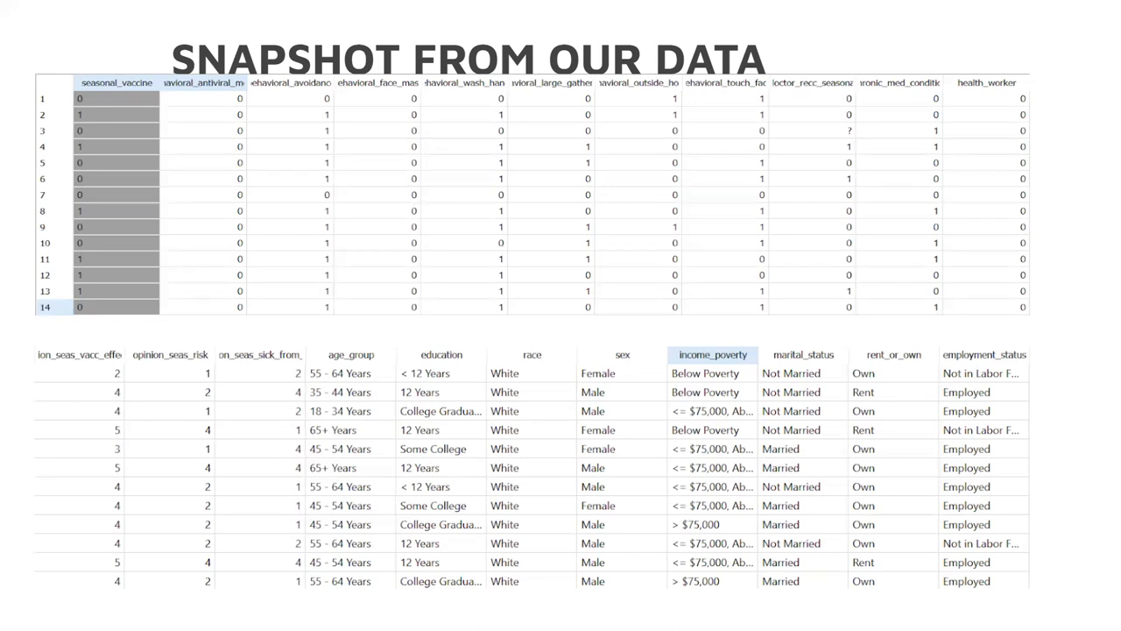
mouse_move(588, 346)
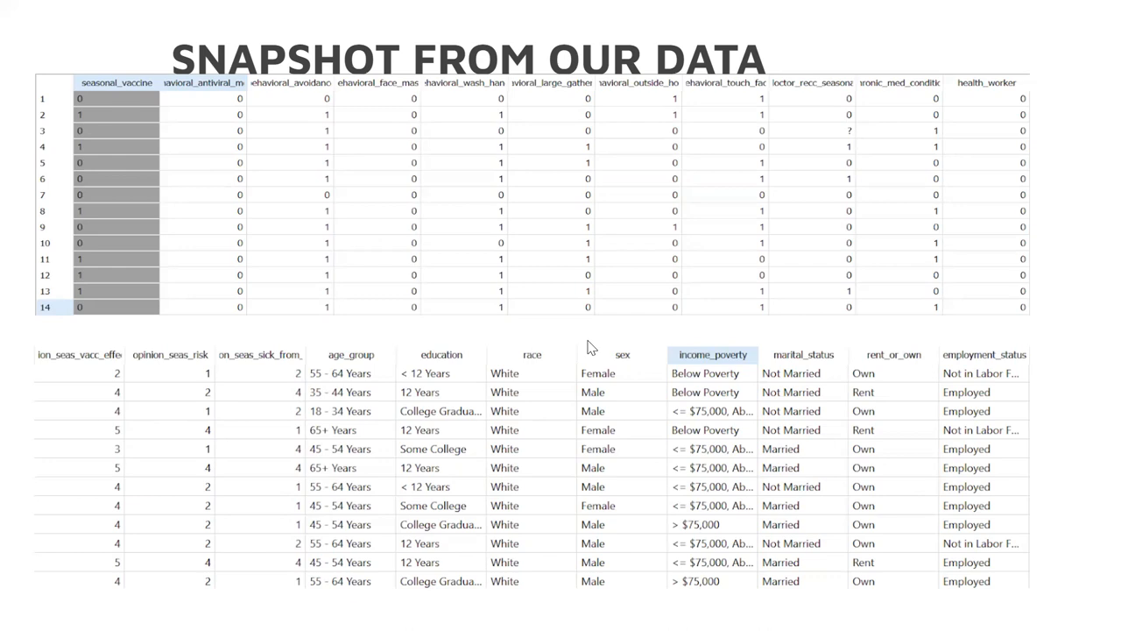
mouse_move(566, 348)
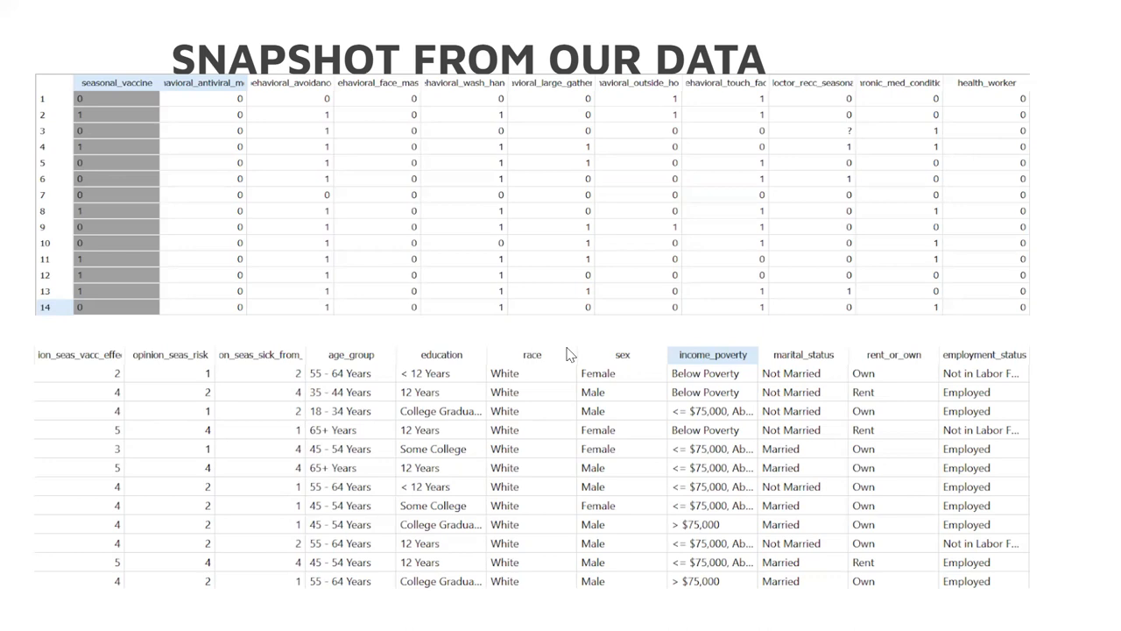
mouse_move(525, 350)
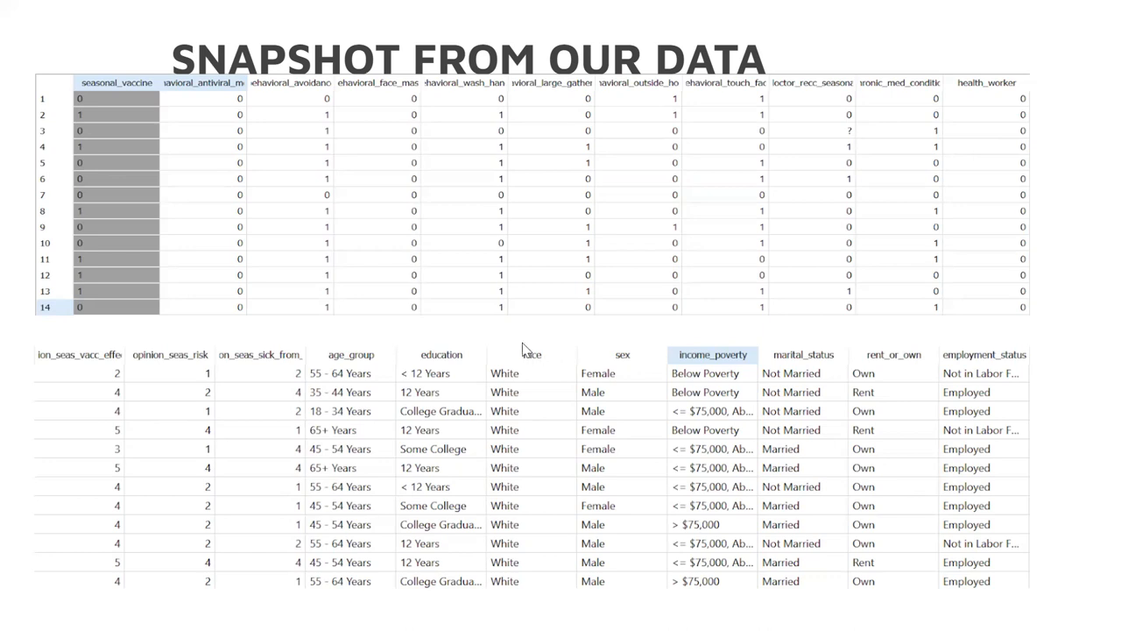
mouse_move(512, 347)
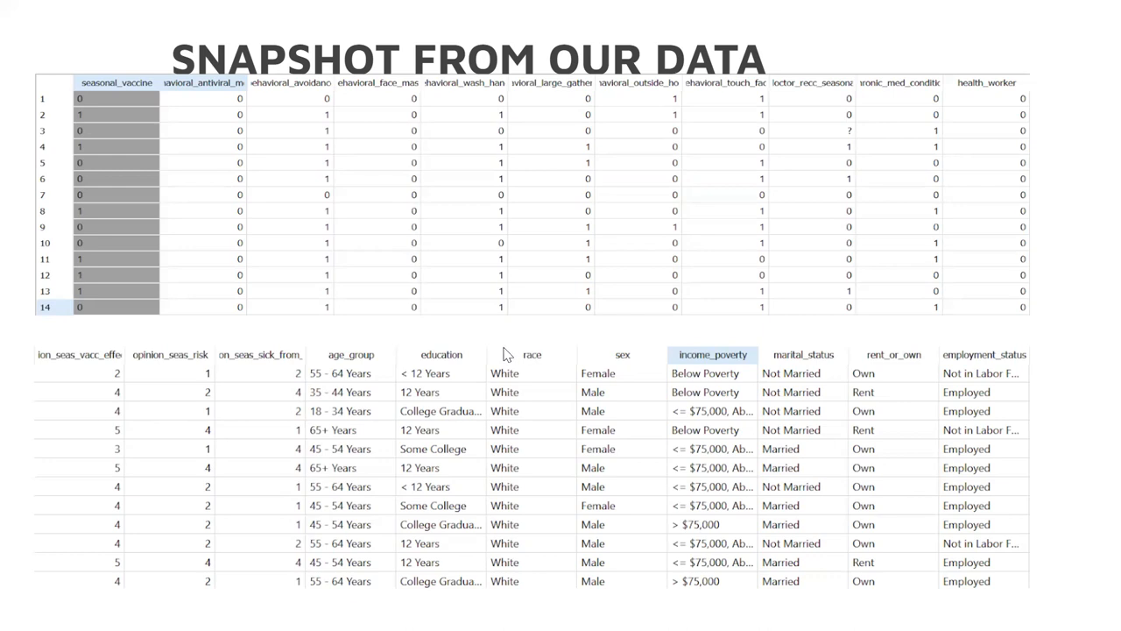
mouse_move(512, 319)
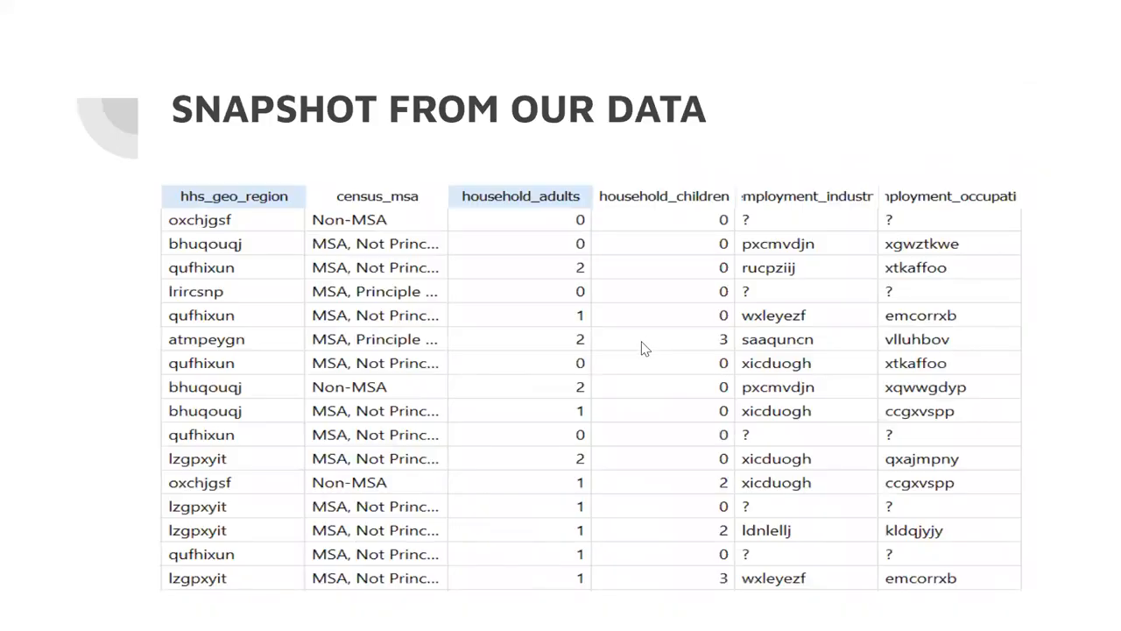
mouse_move(537, 279)
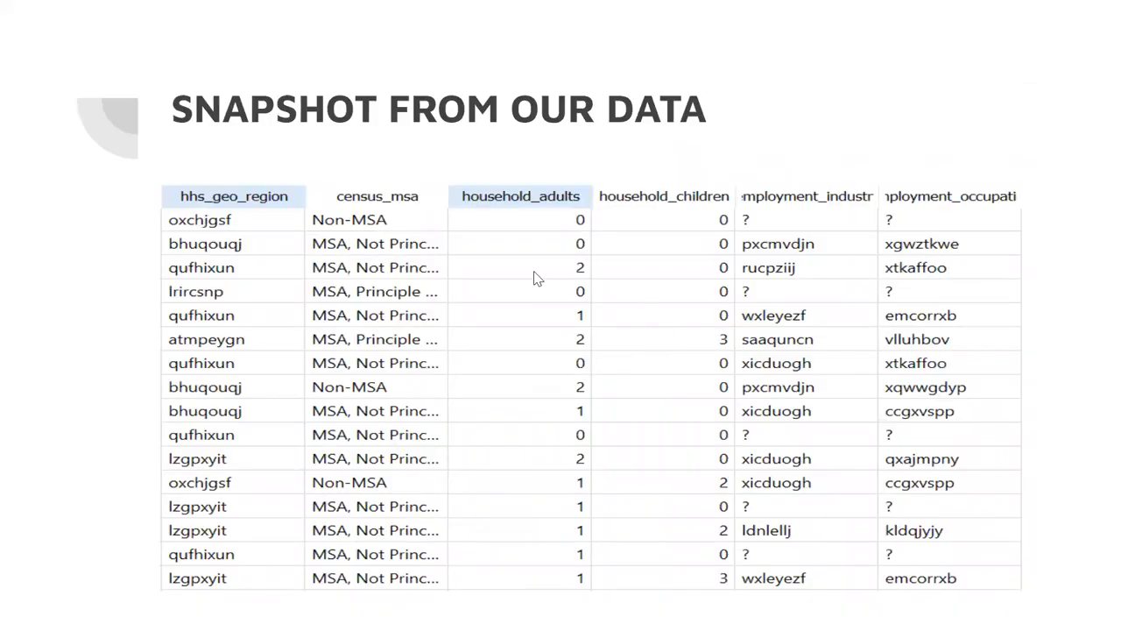
mouse_move(675, 328)
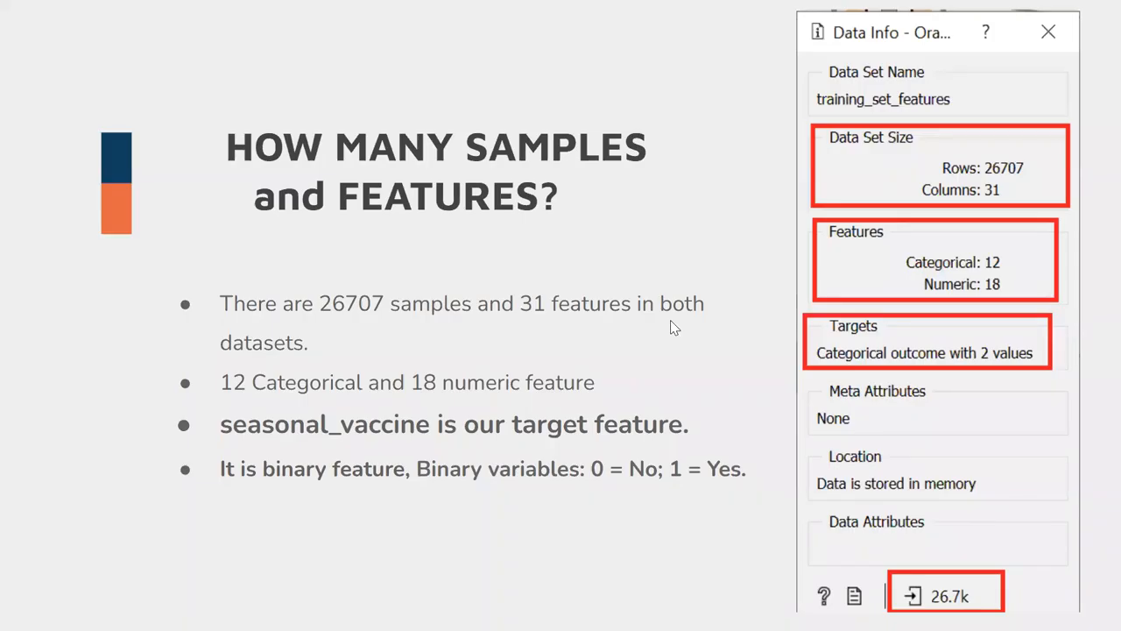
mouse_move(674, 329)
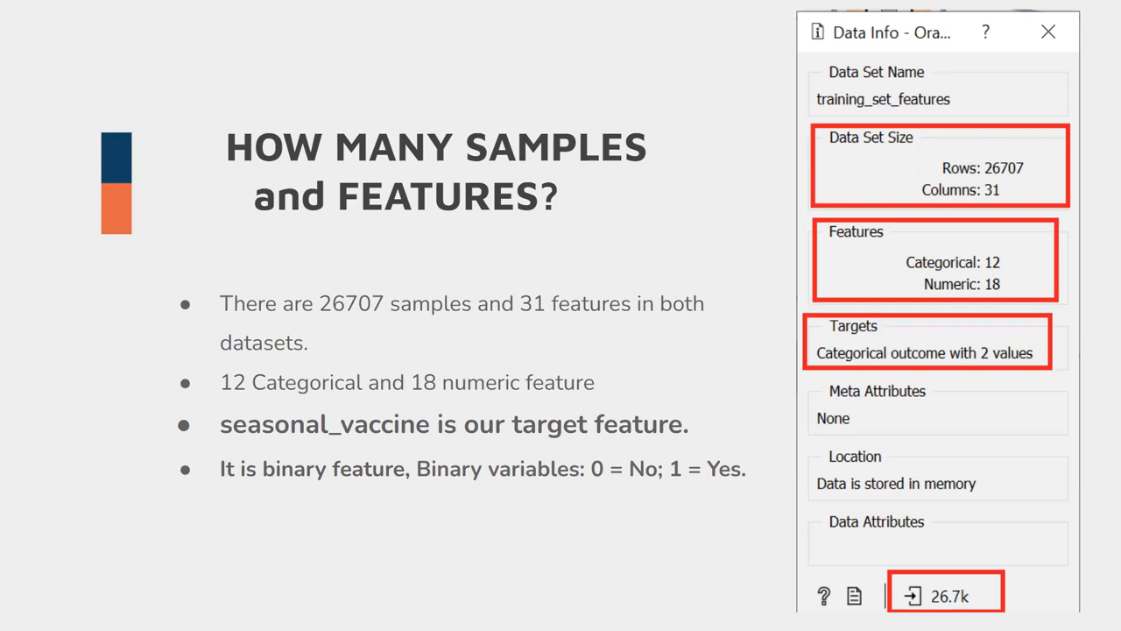
mouse_move(670, 245)
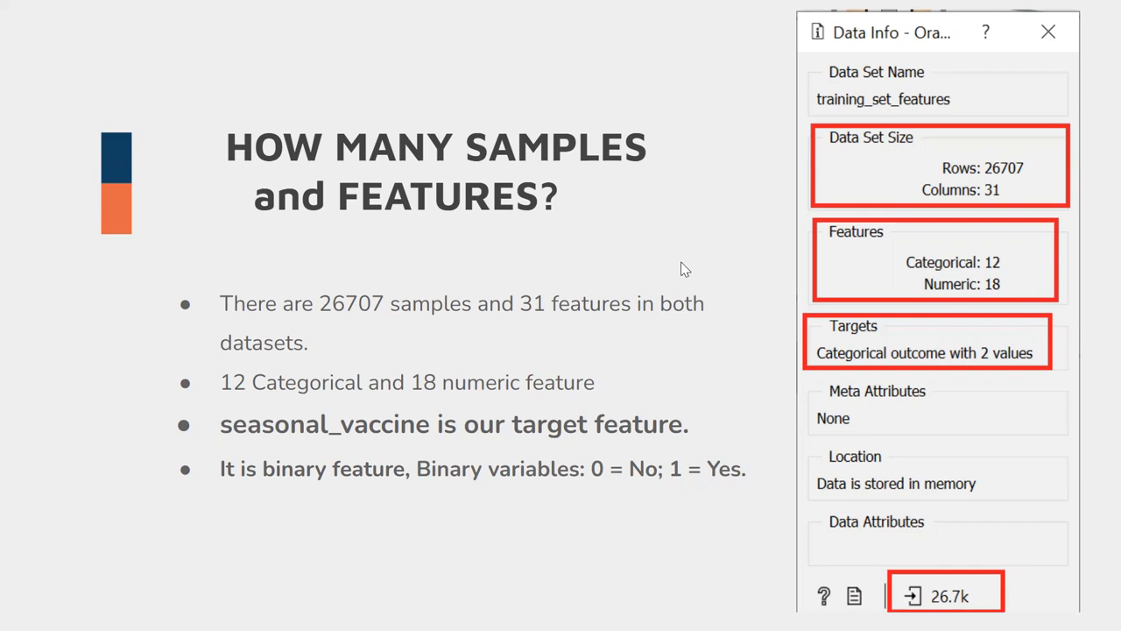
mouse_move(688, 266)
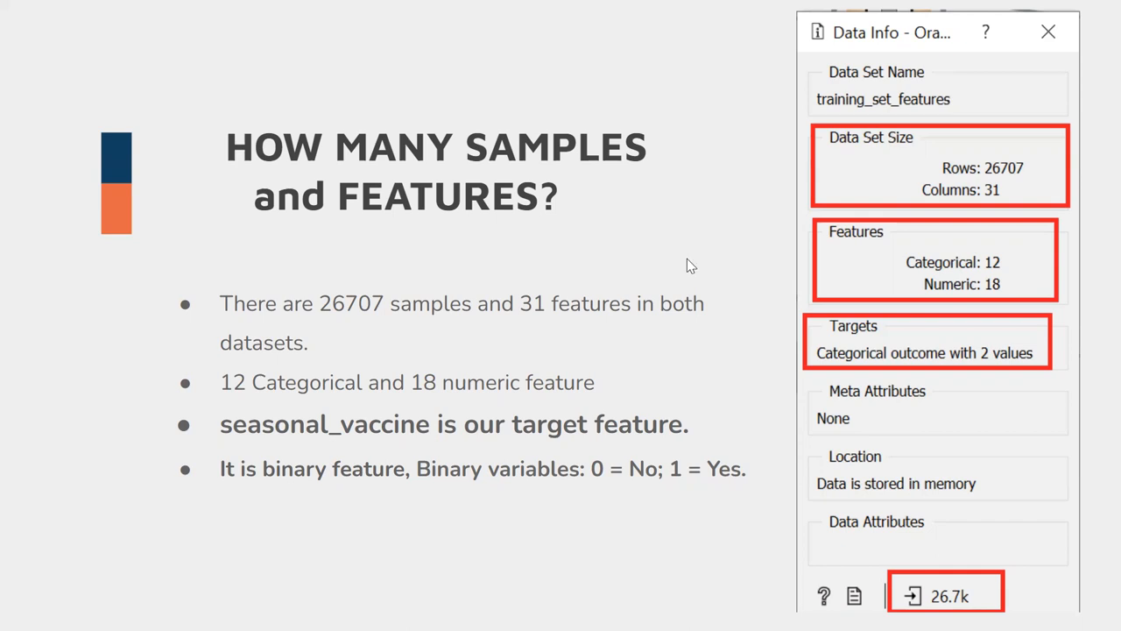
mouse_move(686, 267)
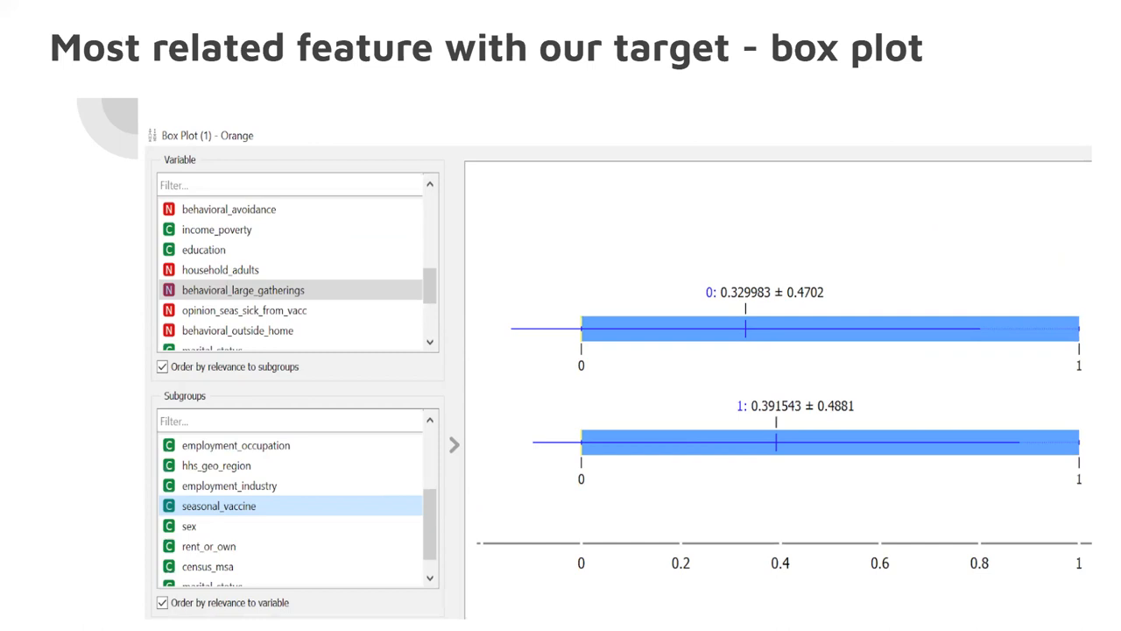
mouse_move(488, 362)
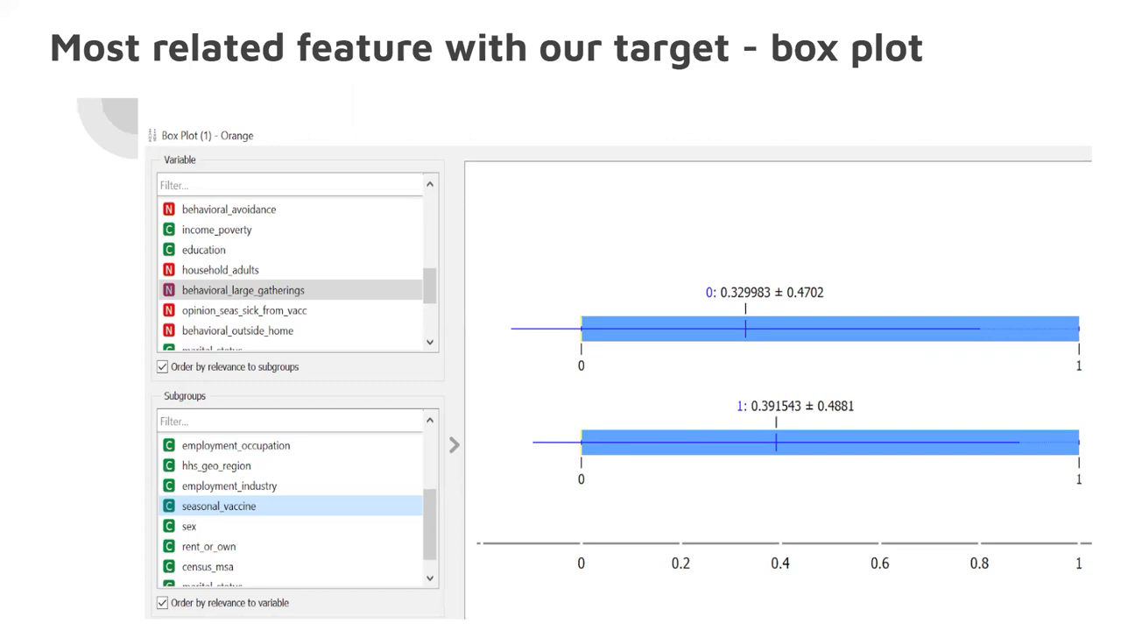
mouse_move(515, 354)
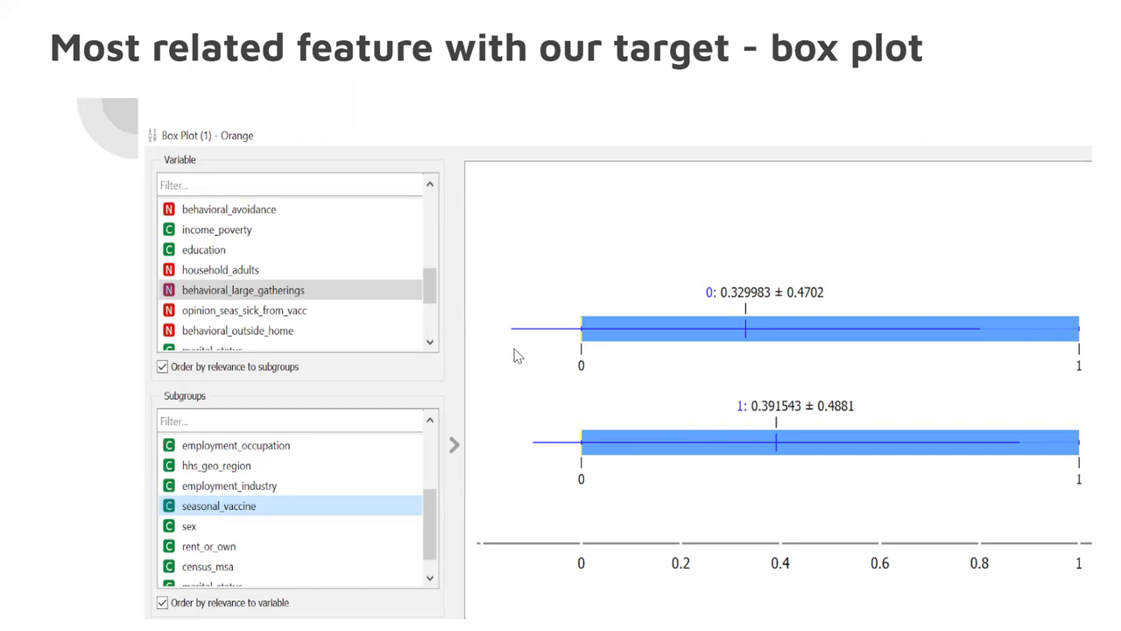
mouse_move(591, 243)
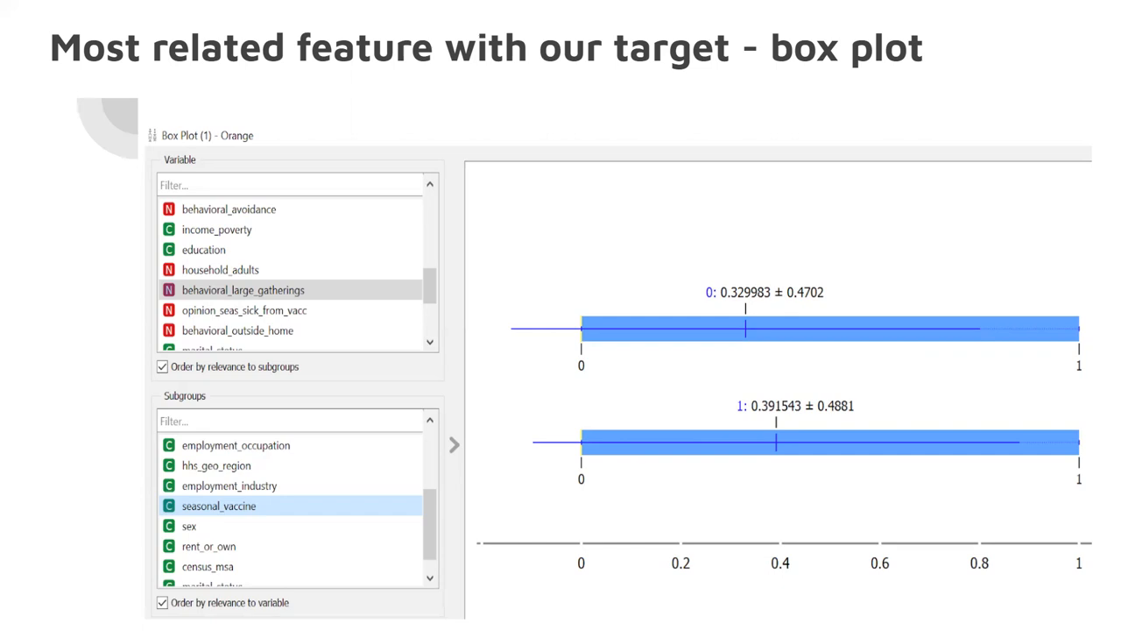
mouse_move(701, 140)
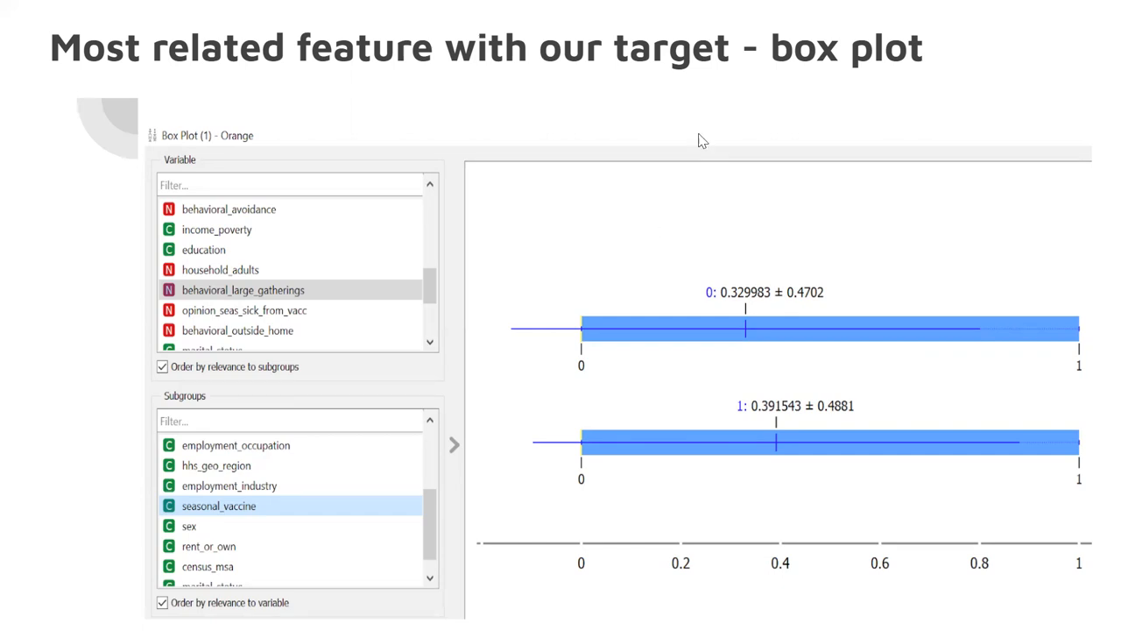
mouse_move(793, 122)
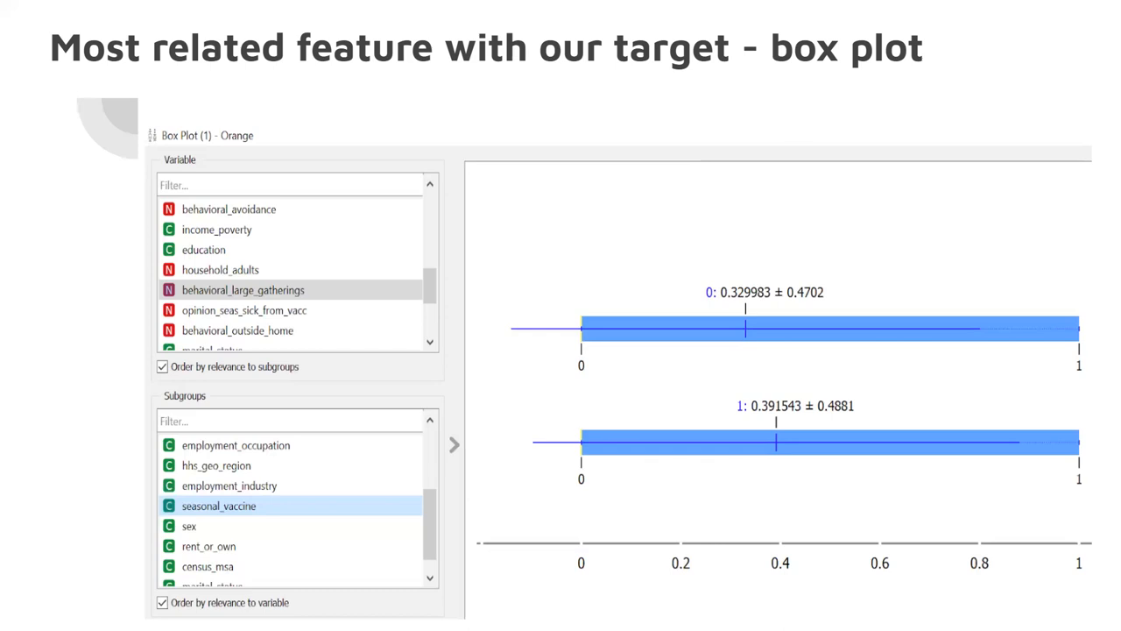
mouse_move(782, 170)
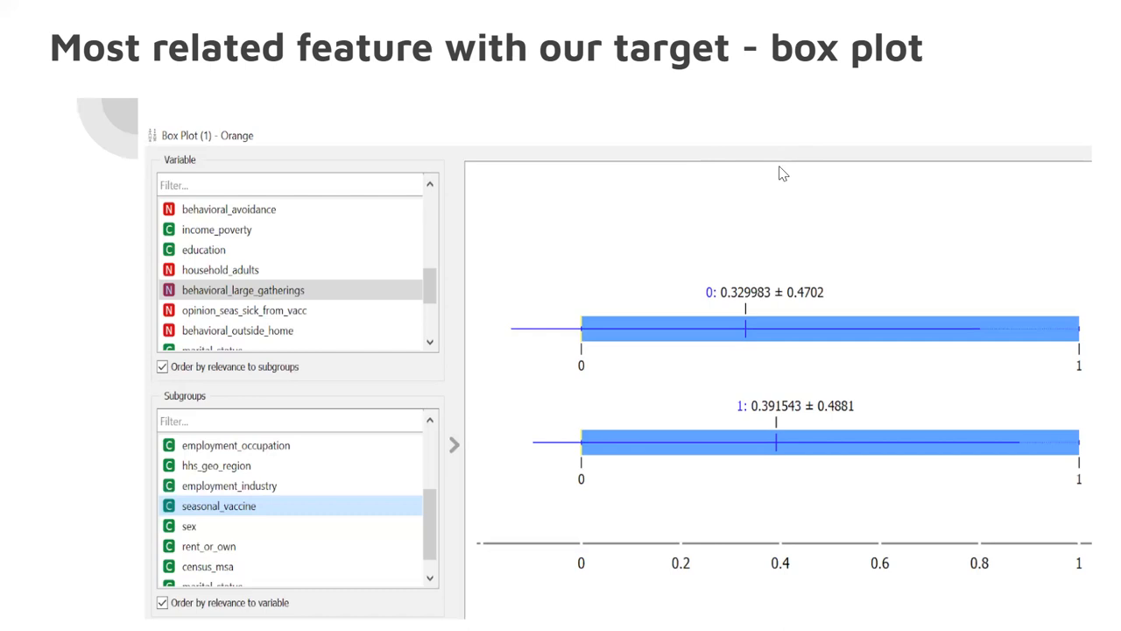
mouse_move(778, 182)
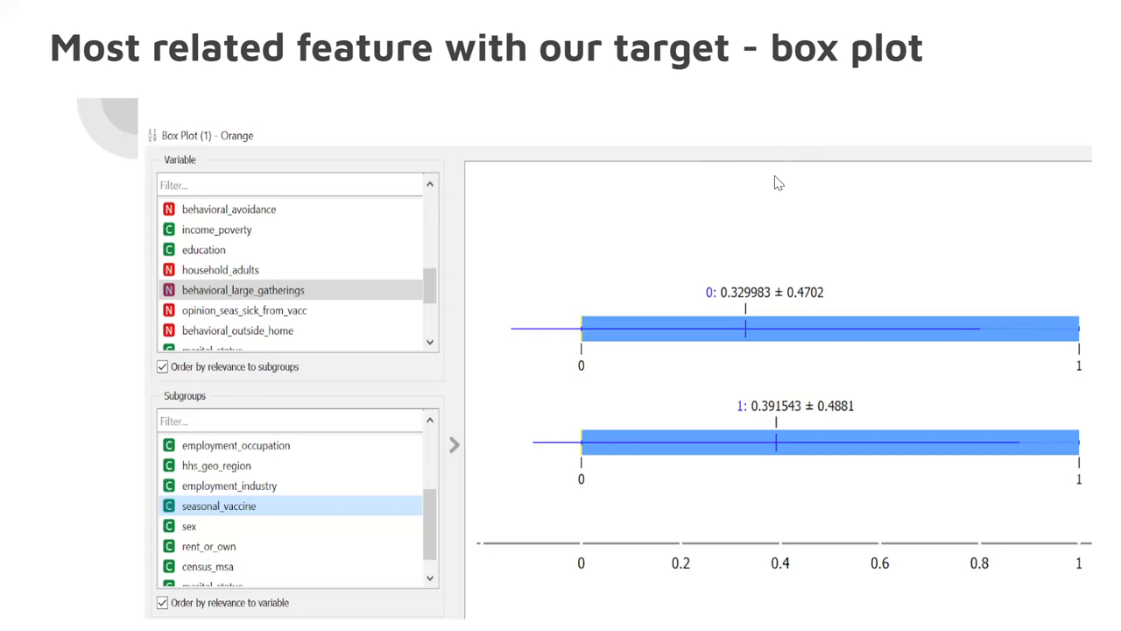
mouse_move(773, 188)
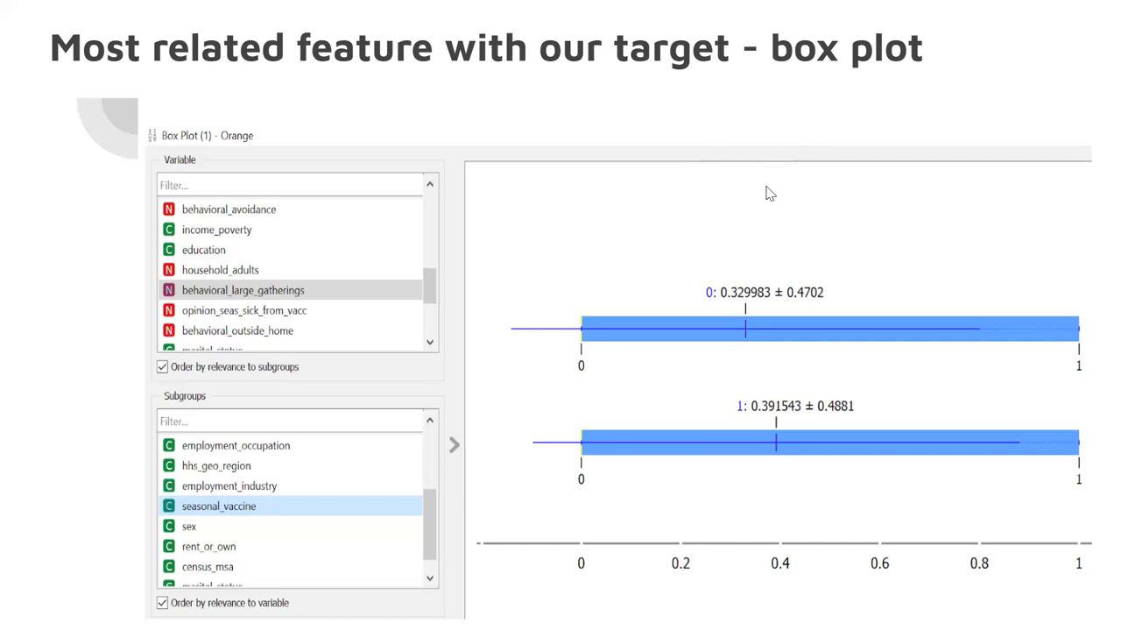
mouse_move(808, 155)
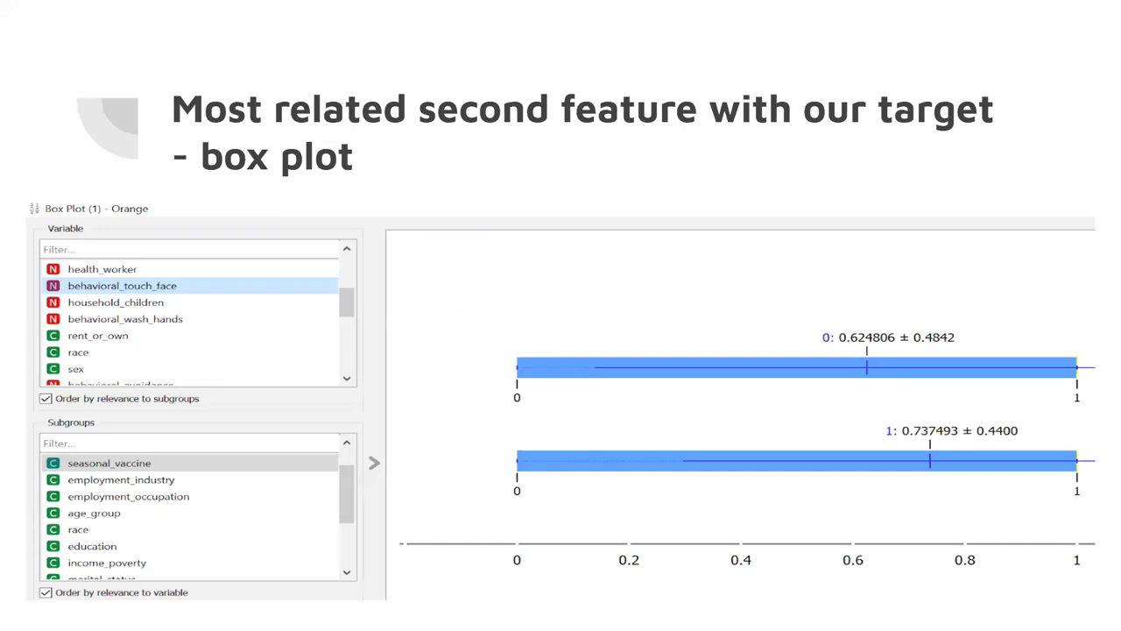
mouse_move(366, 124)
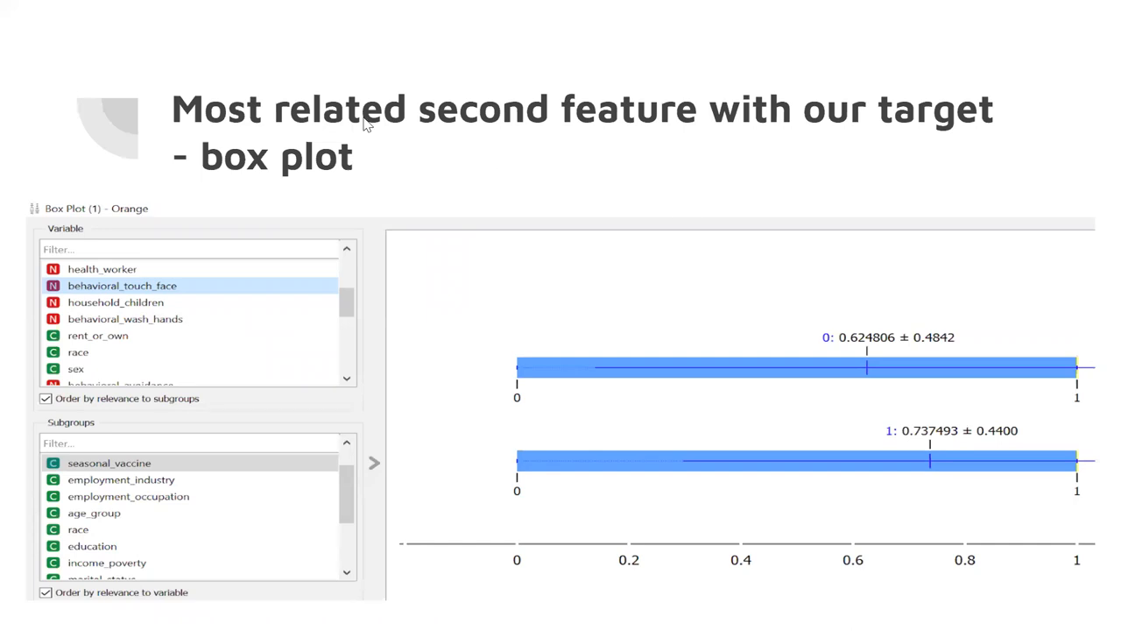
mouse_move(757, 188)
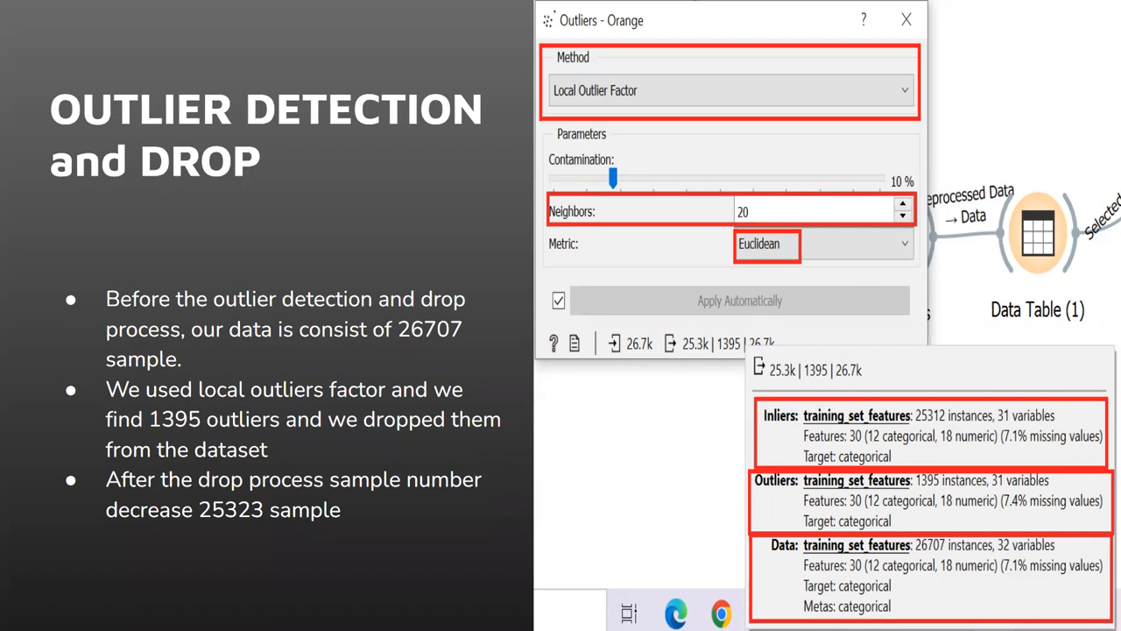
mouse_move(695, 193)
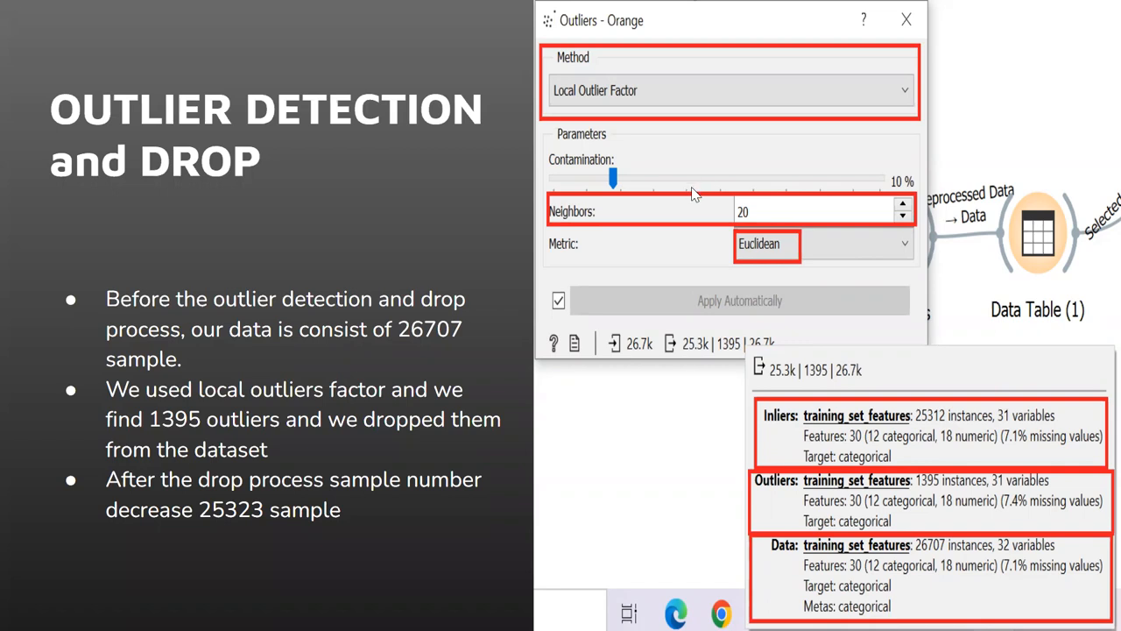
mouse_move(687, 197)
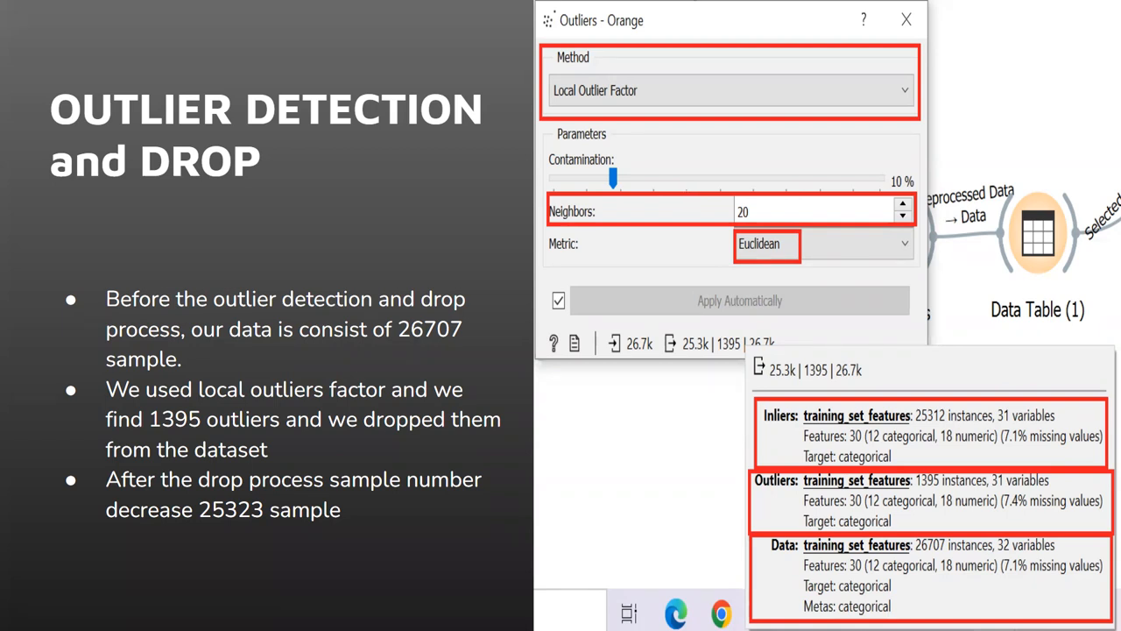
mouse_move(666, 197)
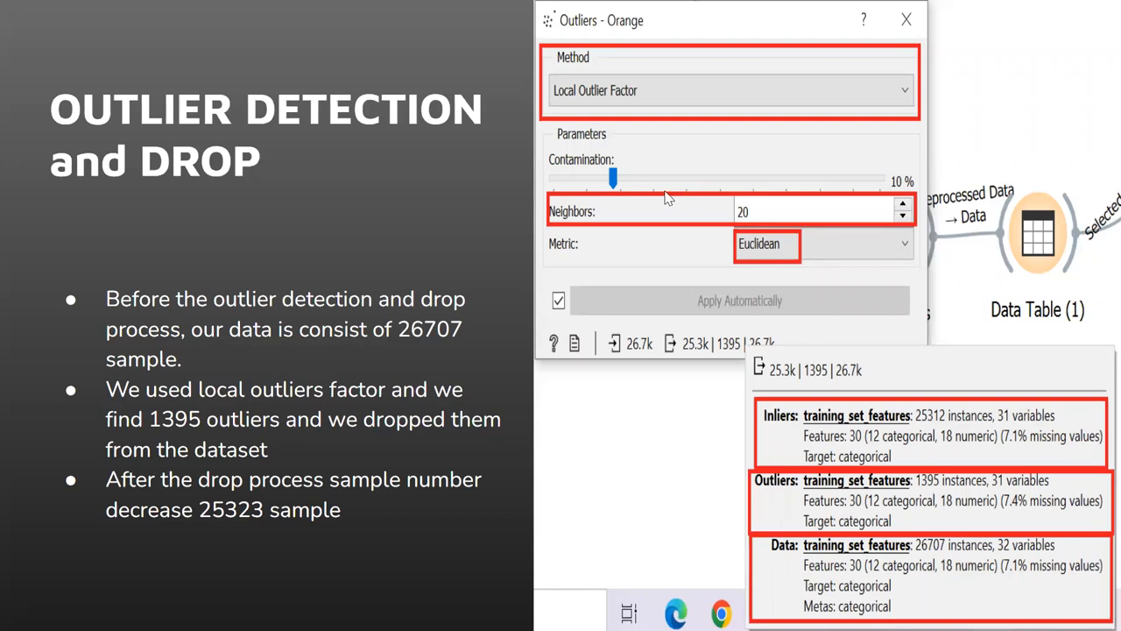
mouse_move(672, 175)
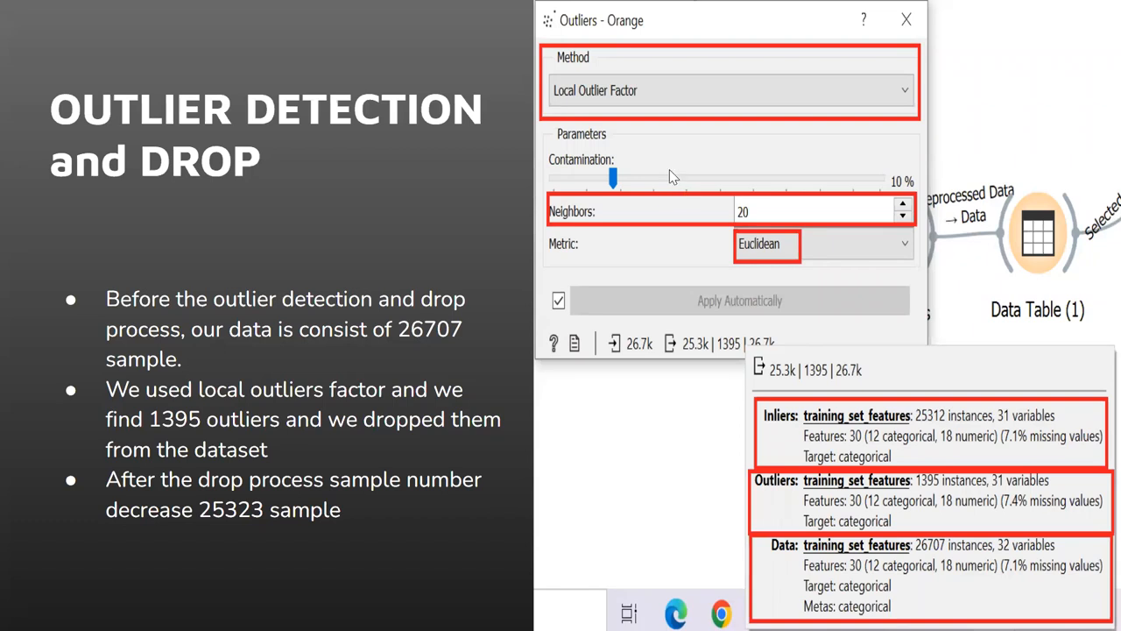
mouse_move(667, 179)
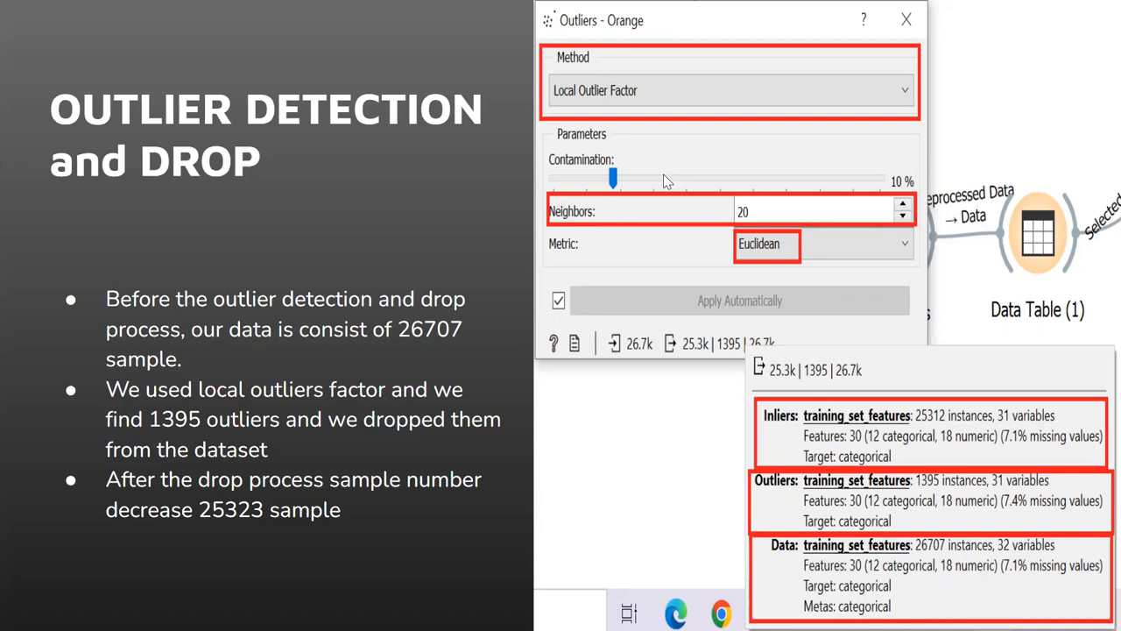
mouse_move(594, 282)
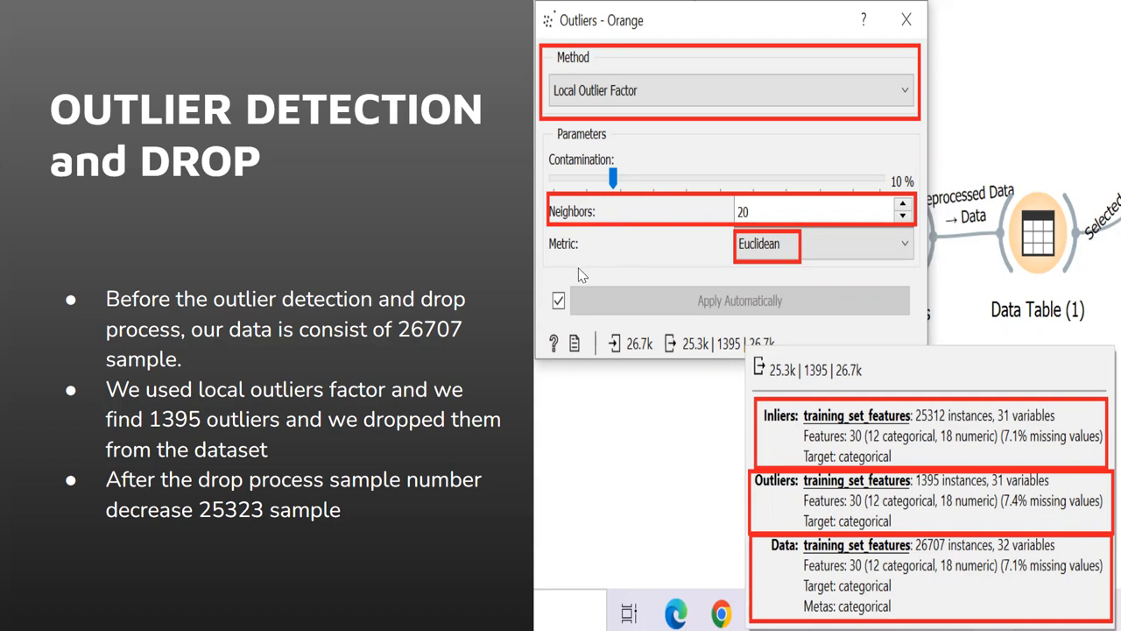
mouse_move(668, 403)
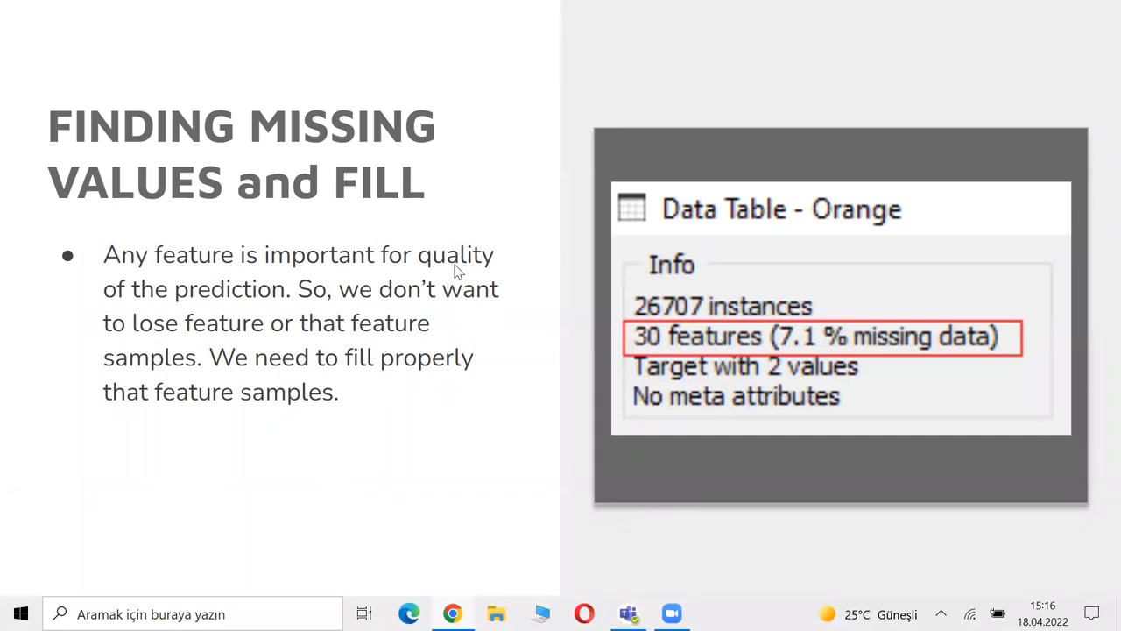
mouse_move(438, 266)
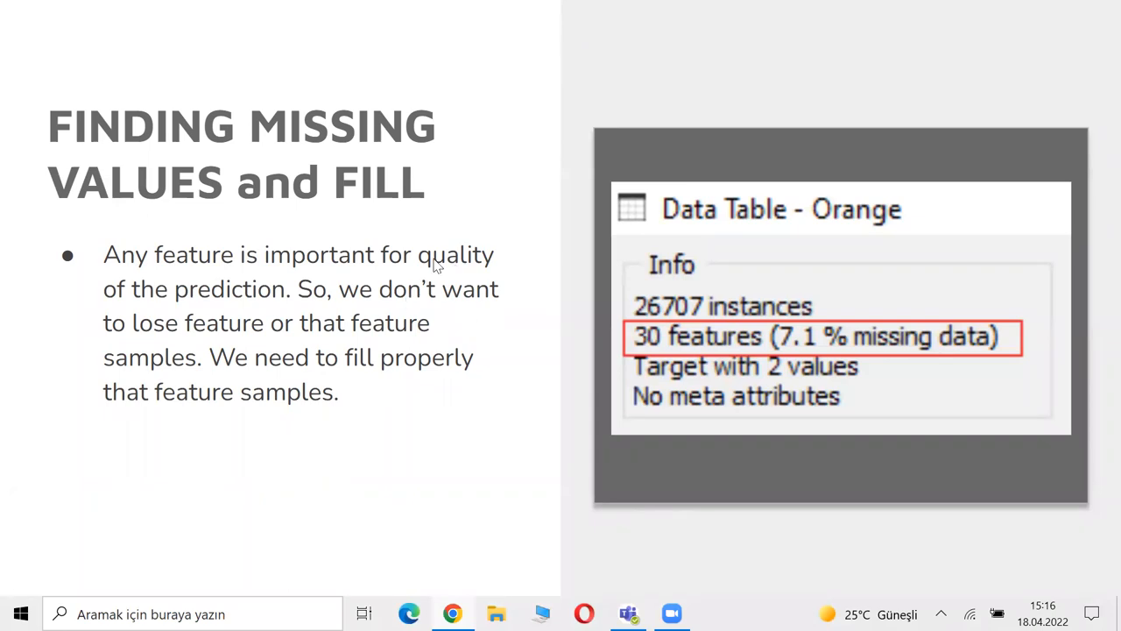
mouse_move(454, 265)
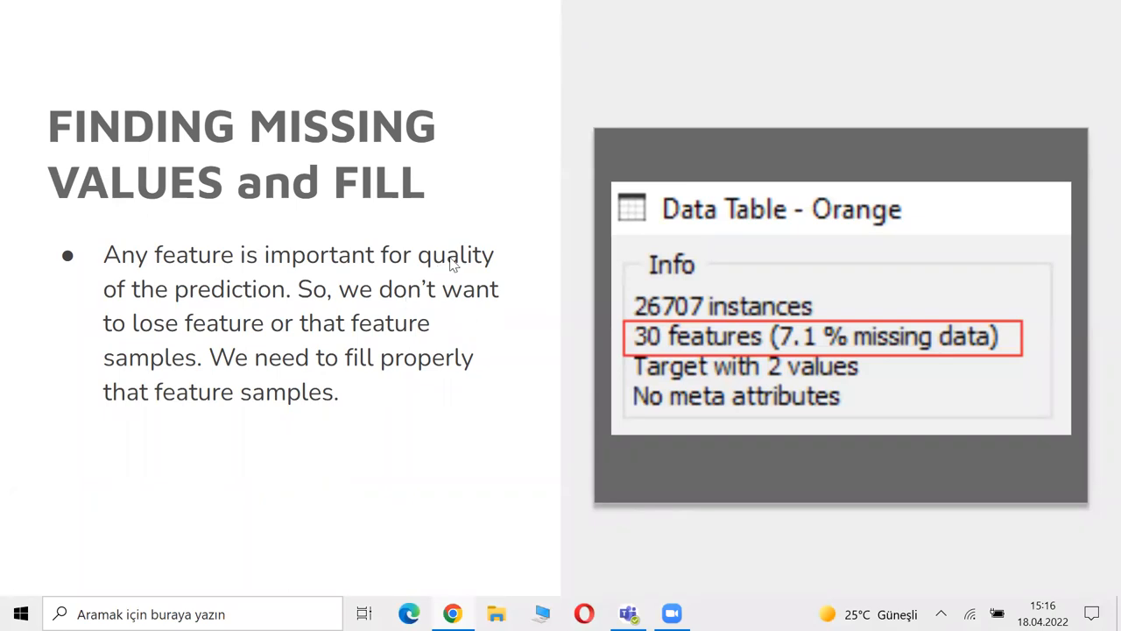
mouse_move(924, 352)
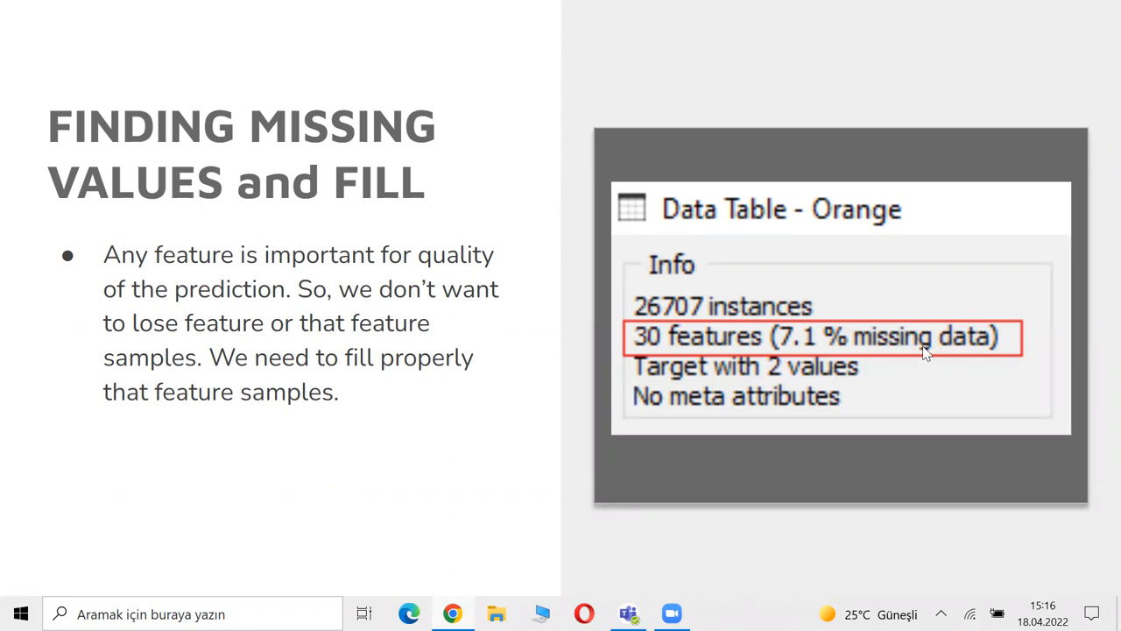
mouse_move(657, 336)
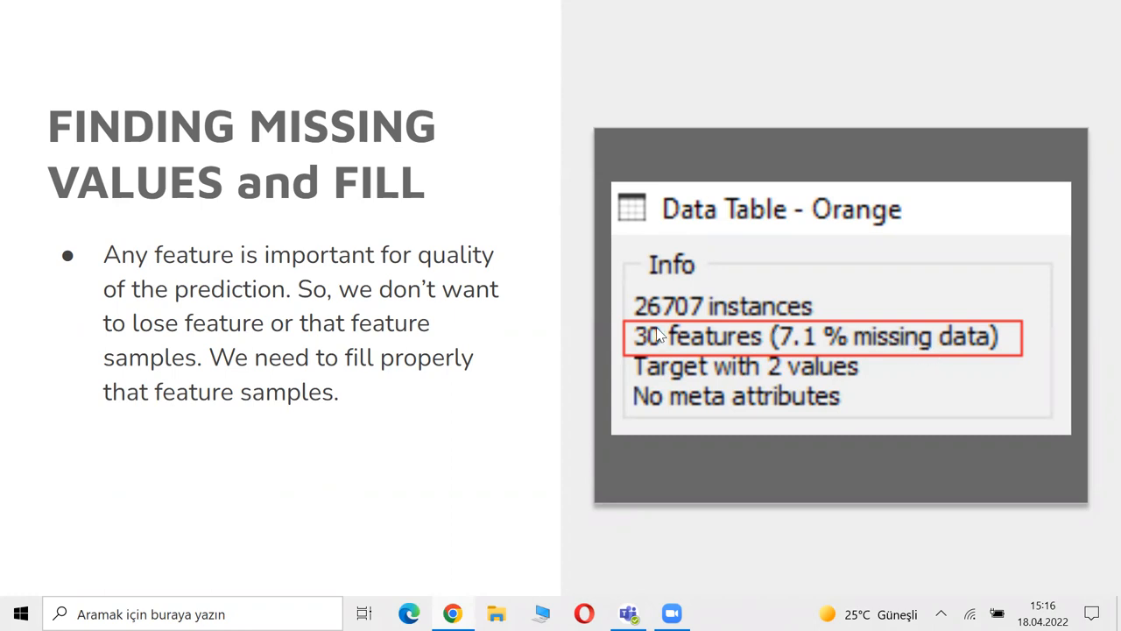
mouse_move(657, 344)
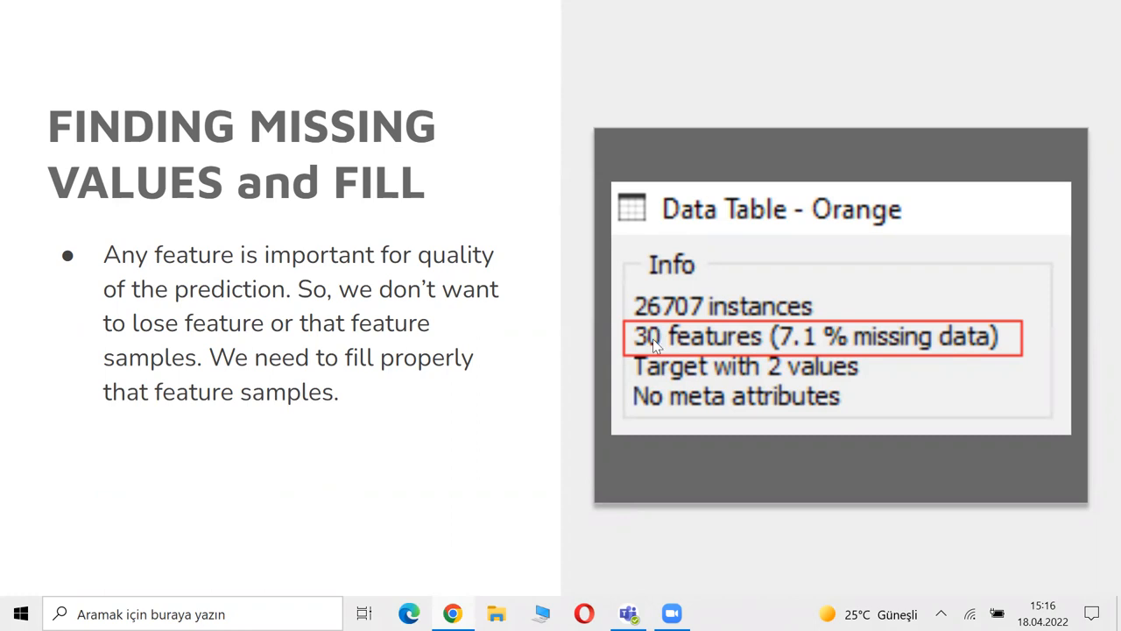
mouse_move(497, 325)
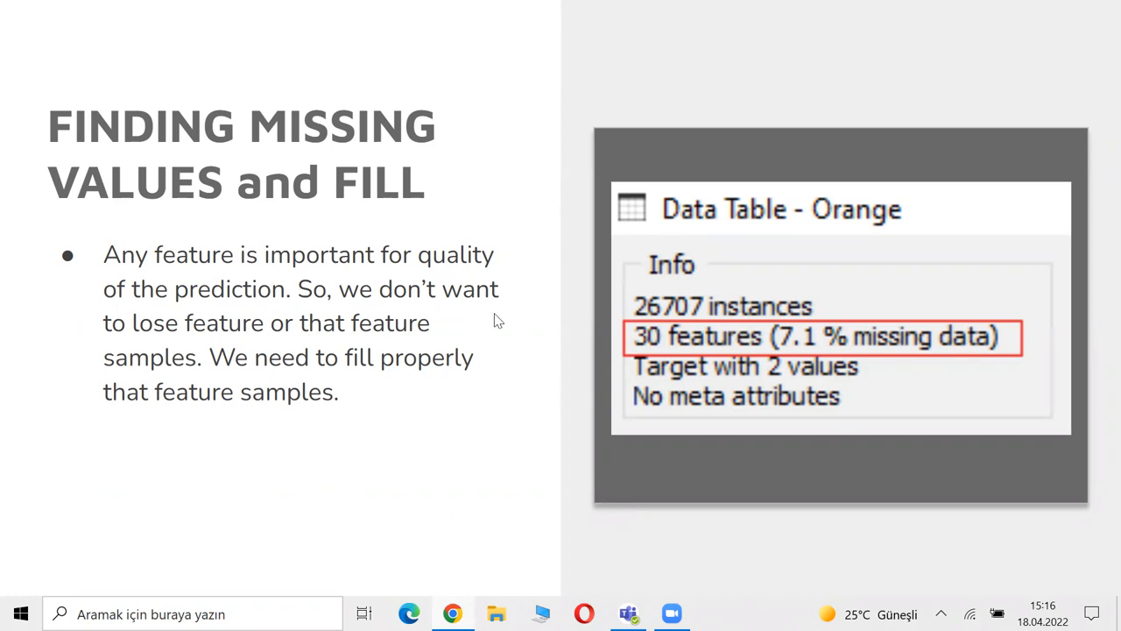
mouse_move(534, 327)
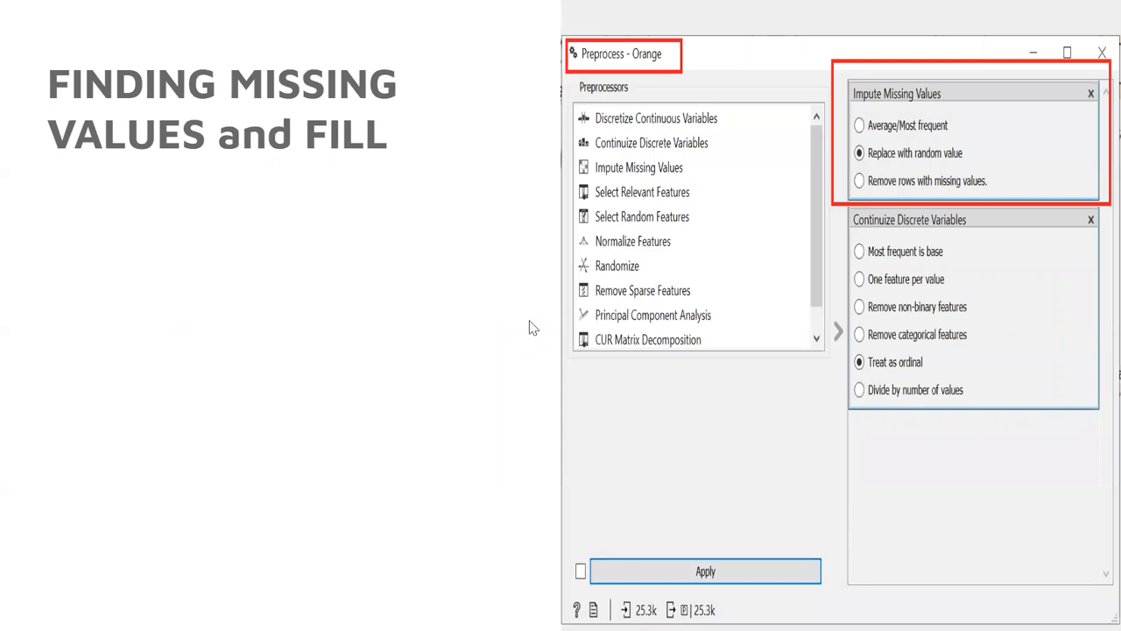
mouse_move(530, 319)
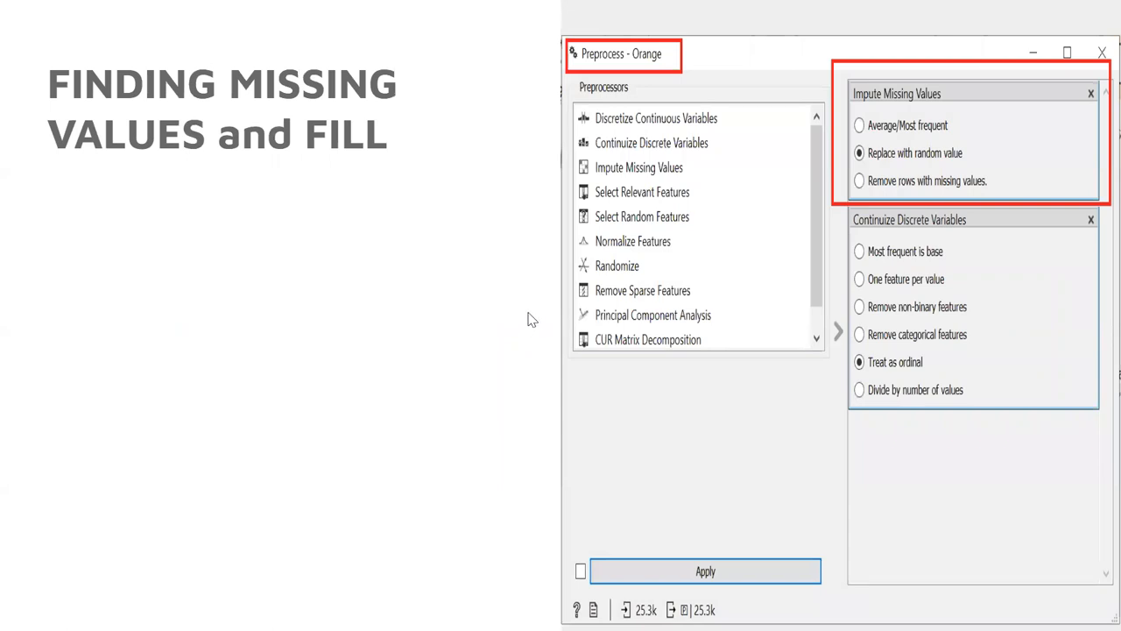
mouse_move(289, 145)
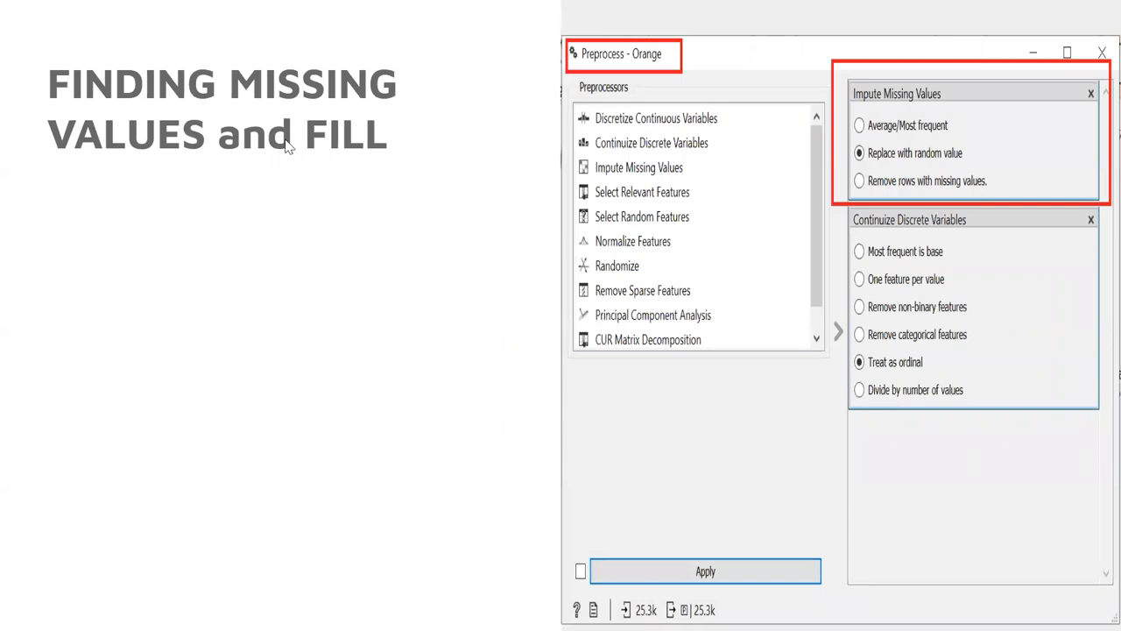
mouse_move(942, 165)
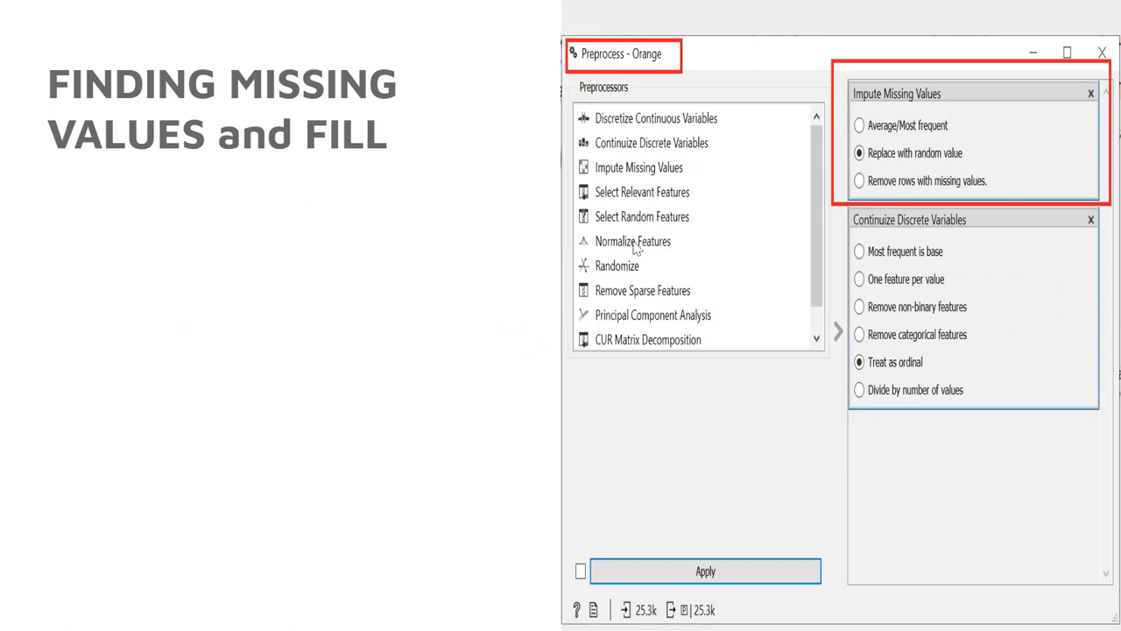
mouse_move(670, 186)
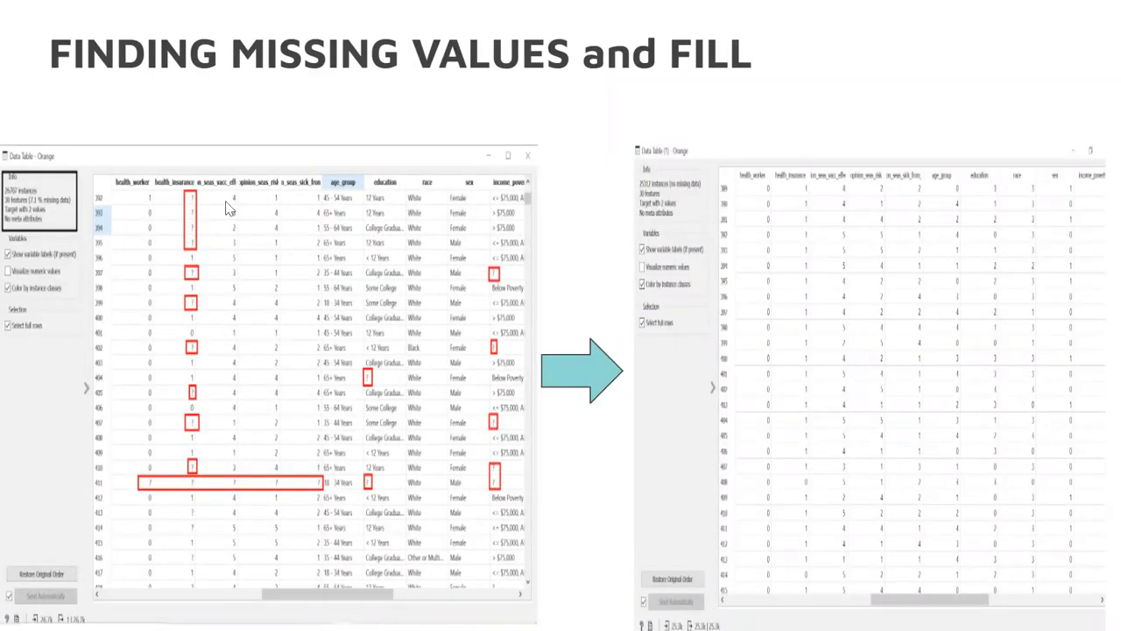
mouse_move(438, 237)
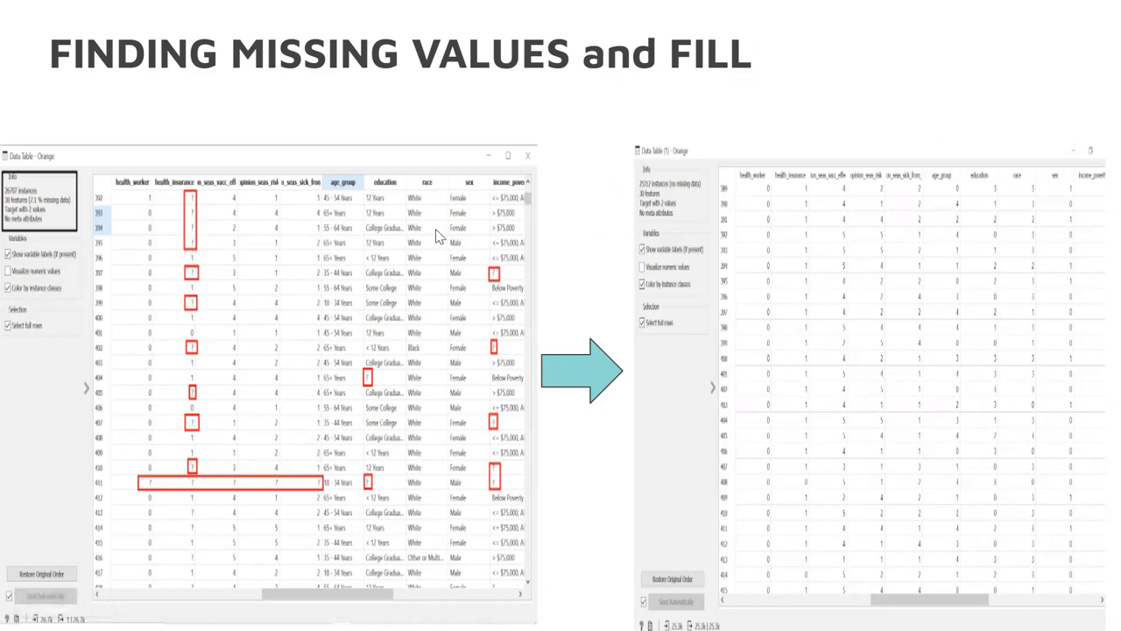
mouse_move(344, 401)
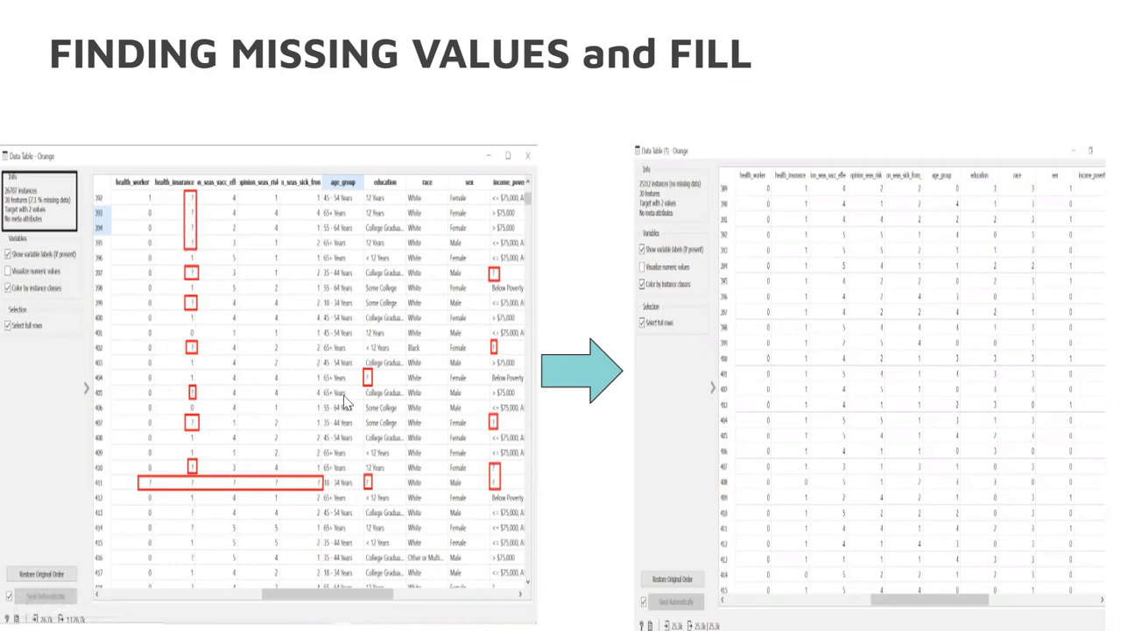
mouse_move(552, 389)
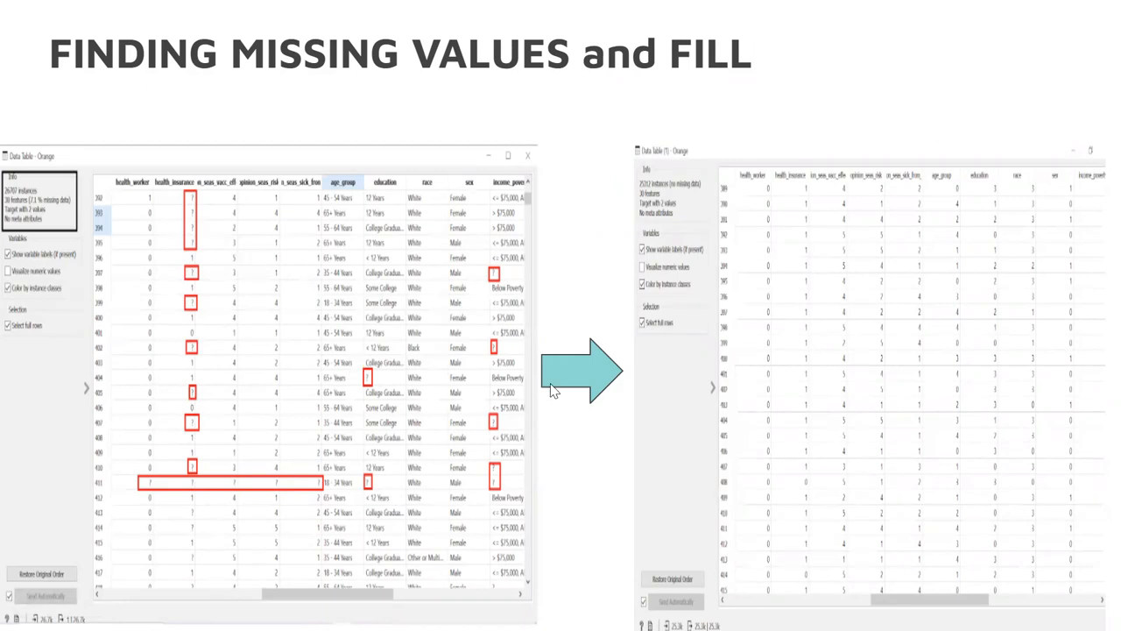
mouse_move(802, 323)
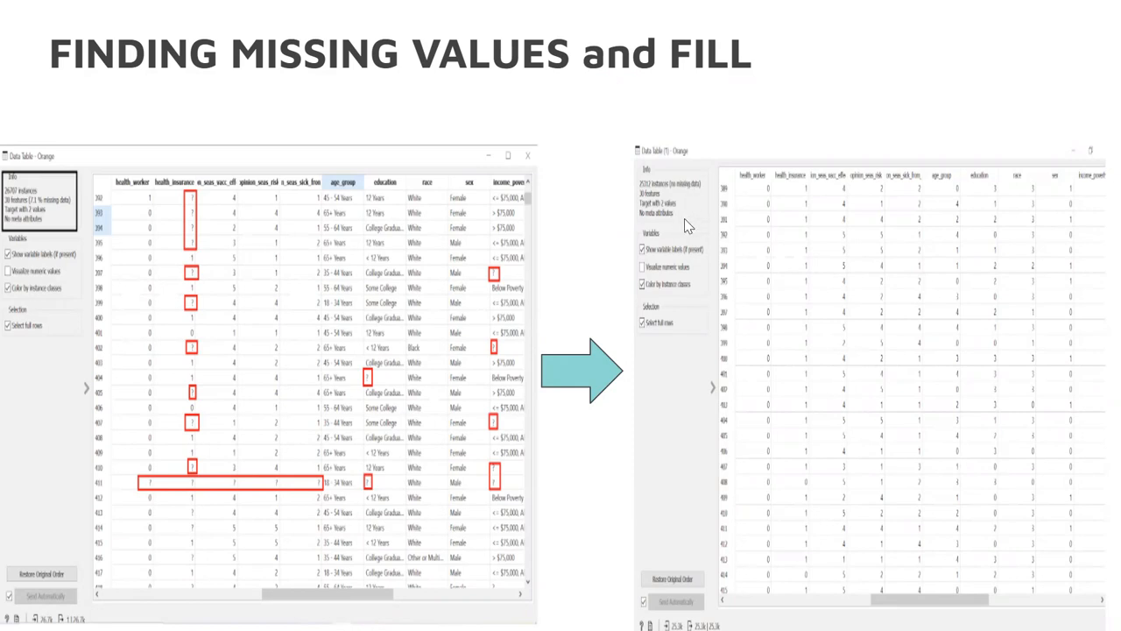
mouse_move(692, 219)
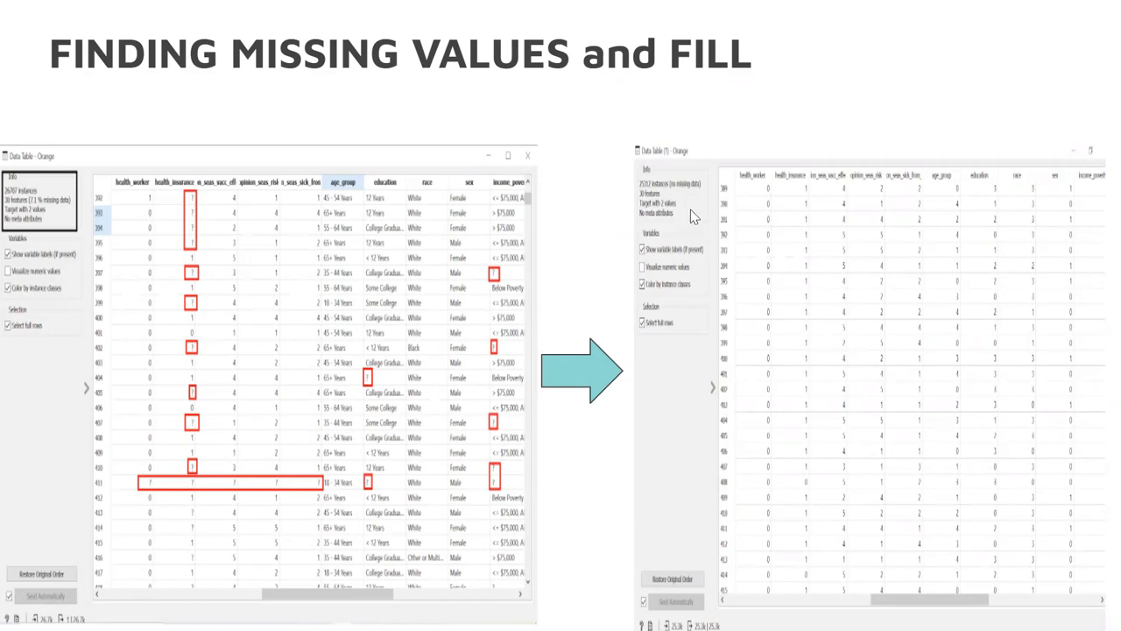
mouse_move(605, 228)
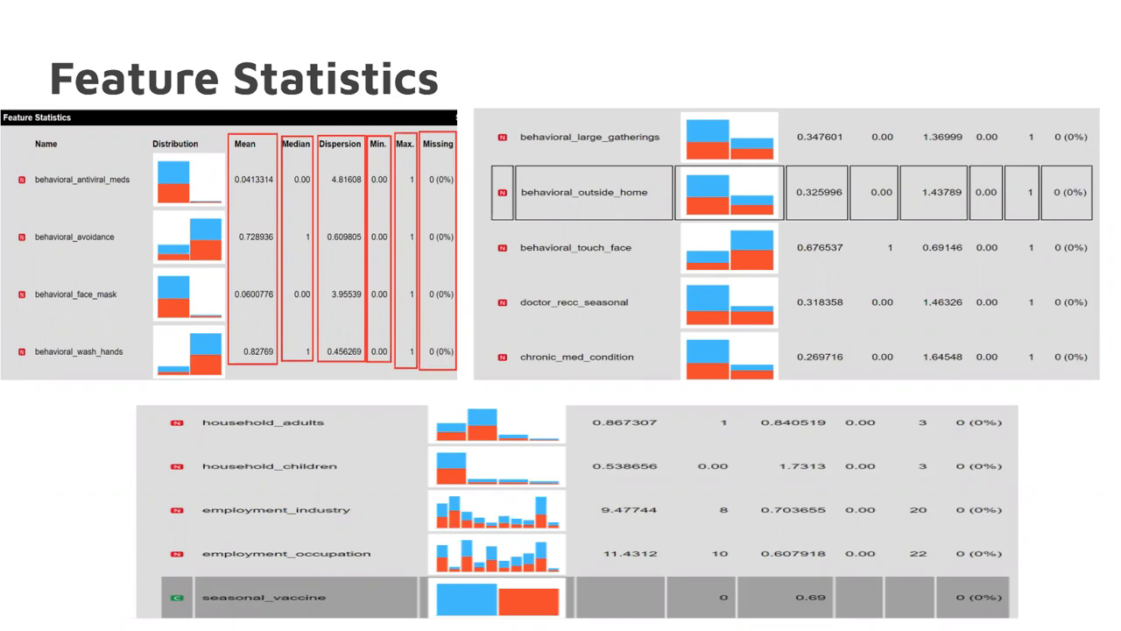
mouse_move(436, 145)
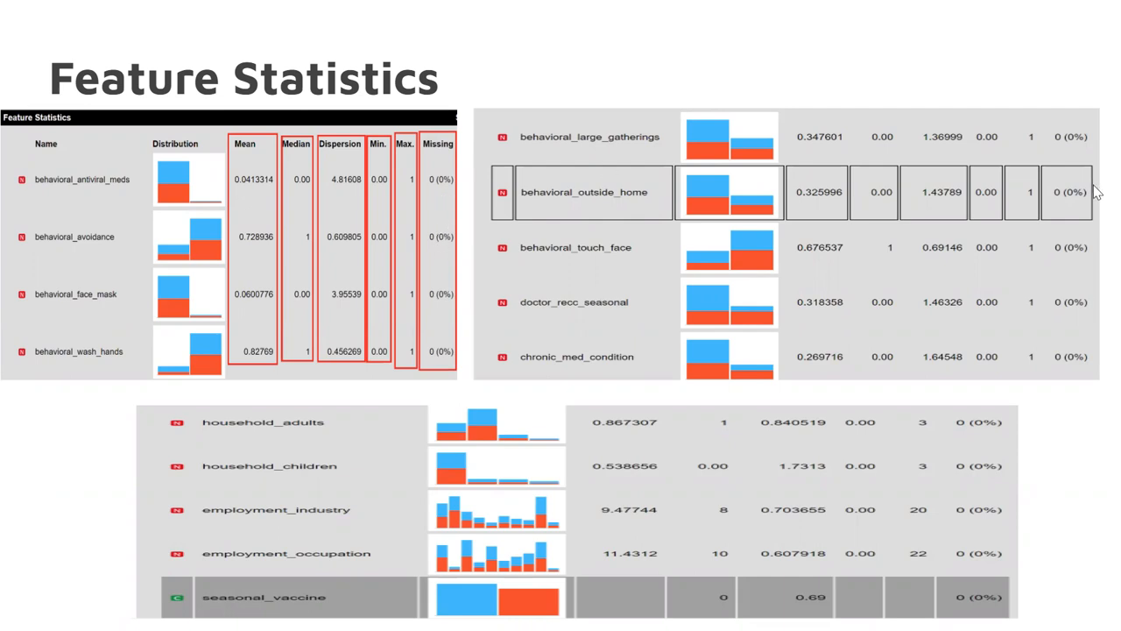
mouse_move(597, 251)
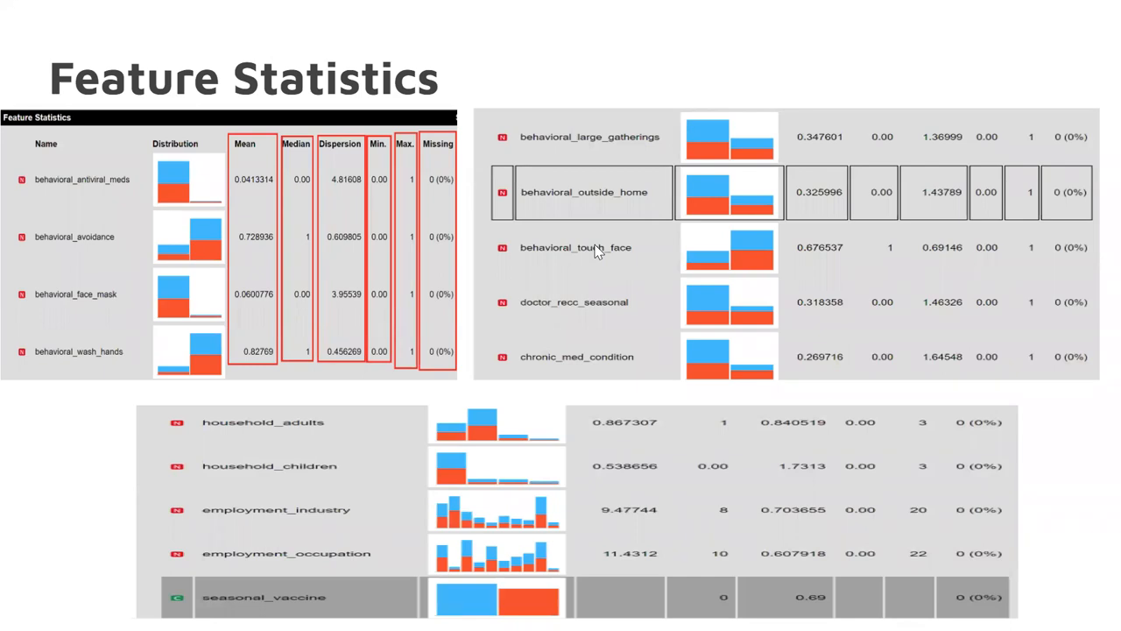
mouse_move(454, 248)
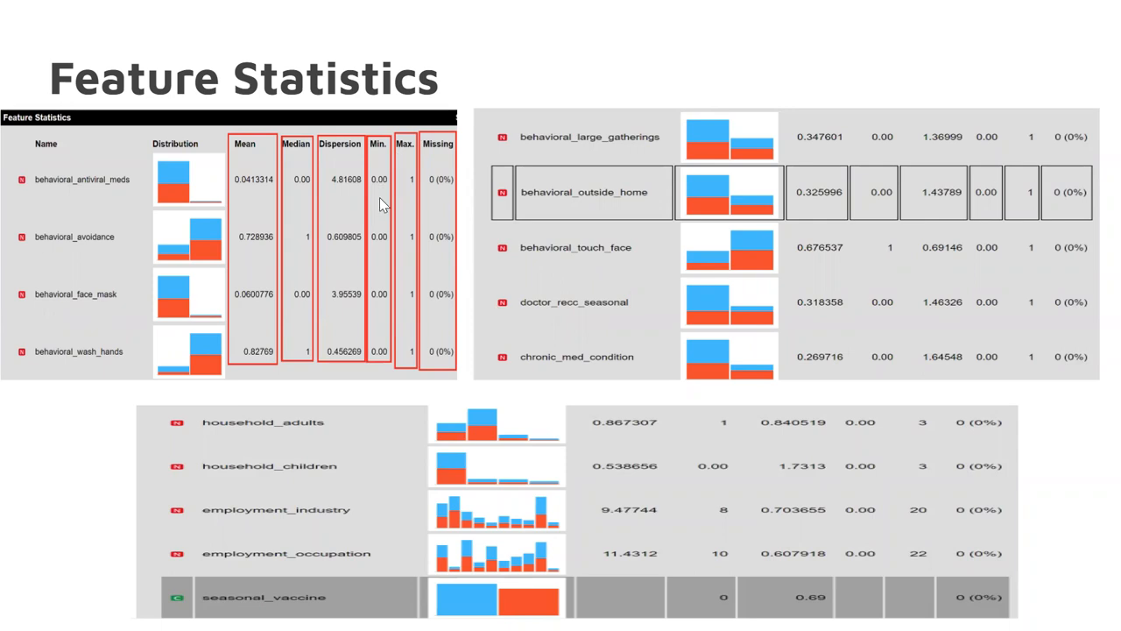
mouse_move(399, 203)
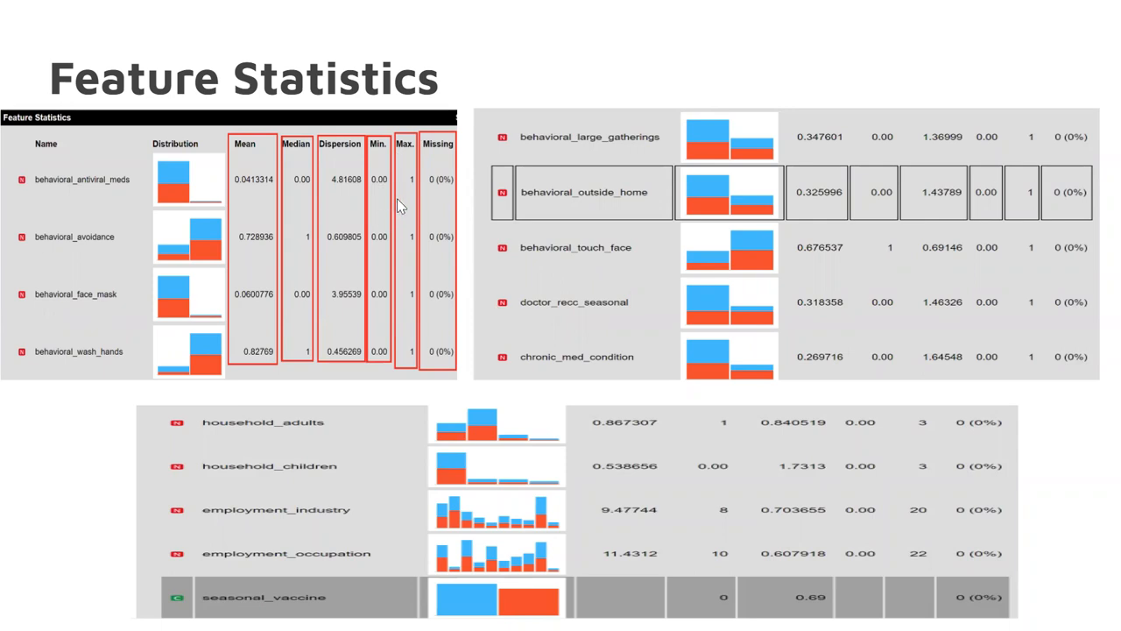
mouse_move(401, 197)
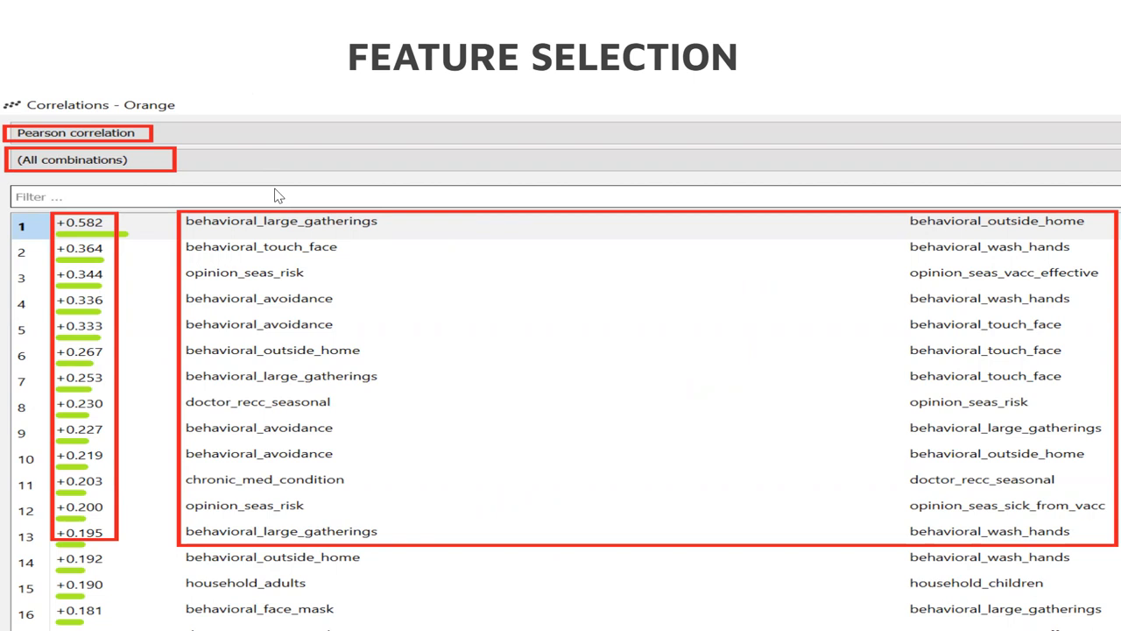
mouse_move(292, 181)
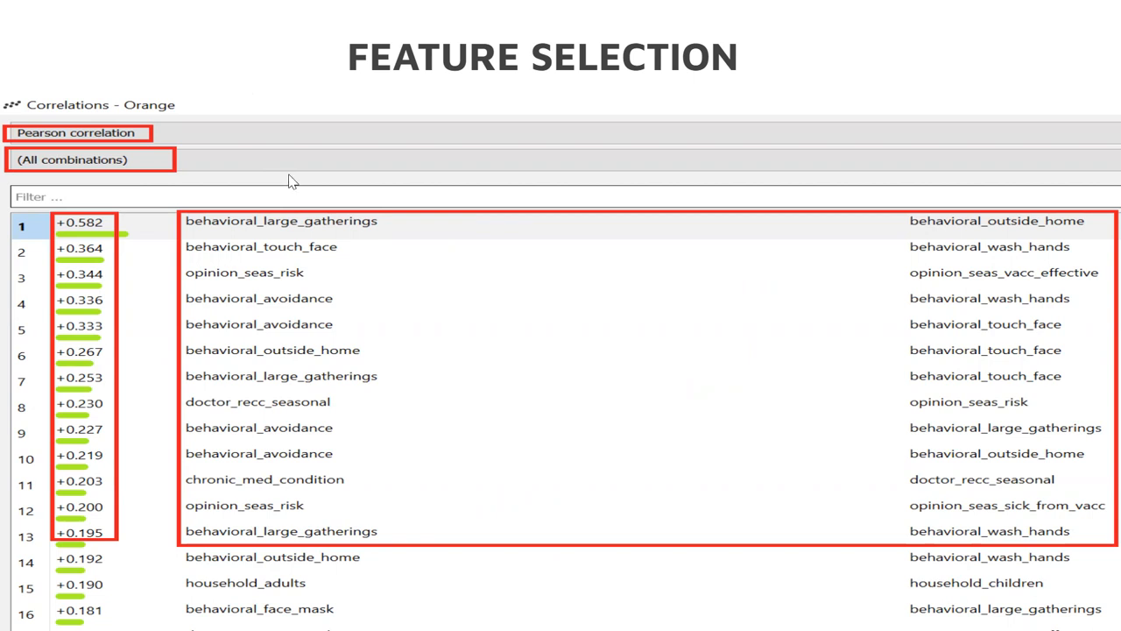
mouse_move(271, 191)
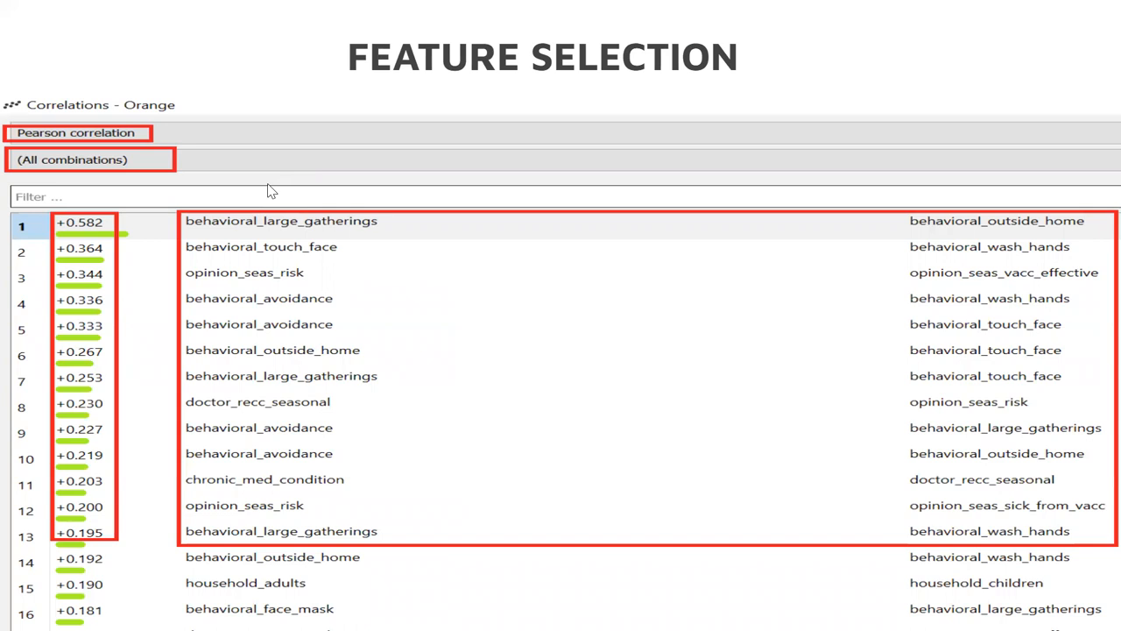
mouse_move(98, 234)
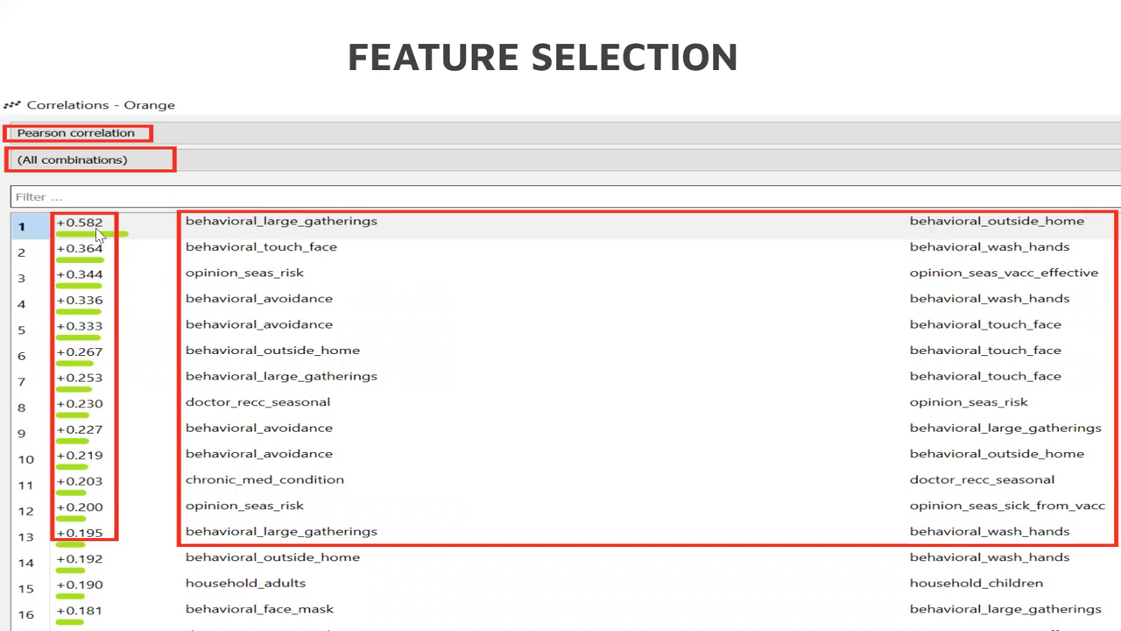
mouse_move(101, 250)
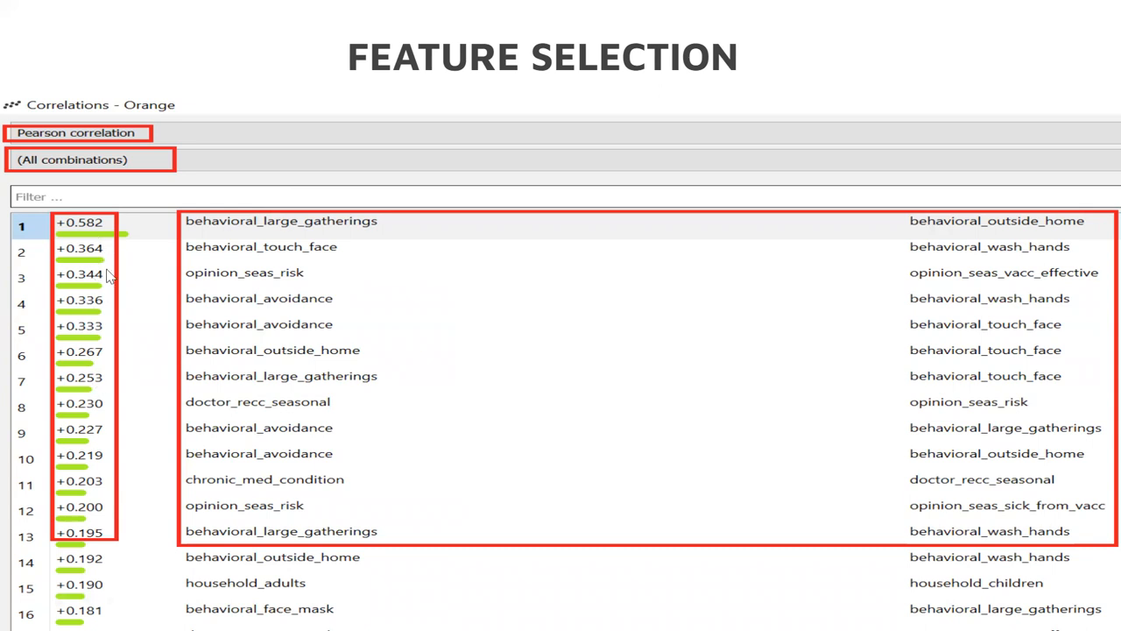
mouse_move(522, 231)
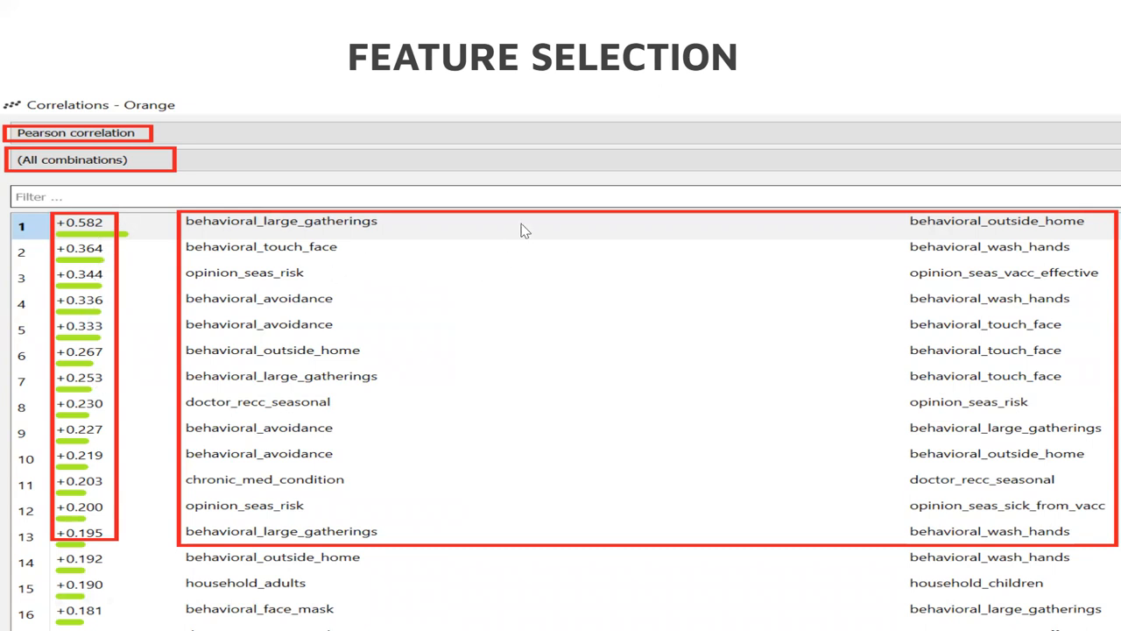
Advance to the slide on dropping respondent_id, health_insurance and child_under_6_months.
key("Right")
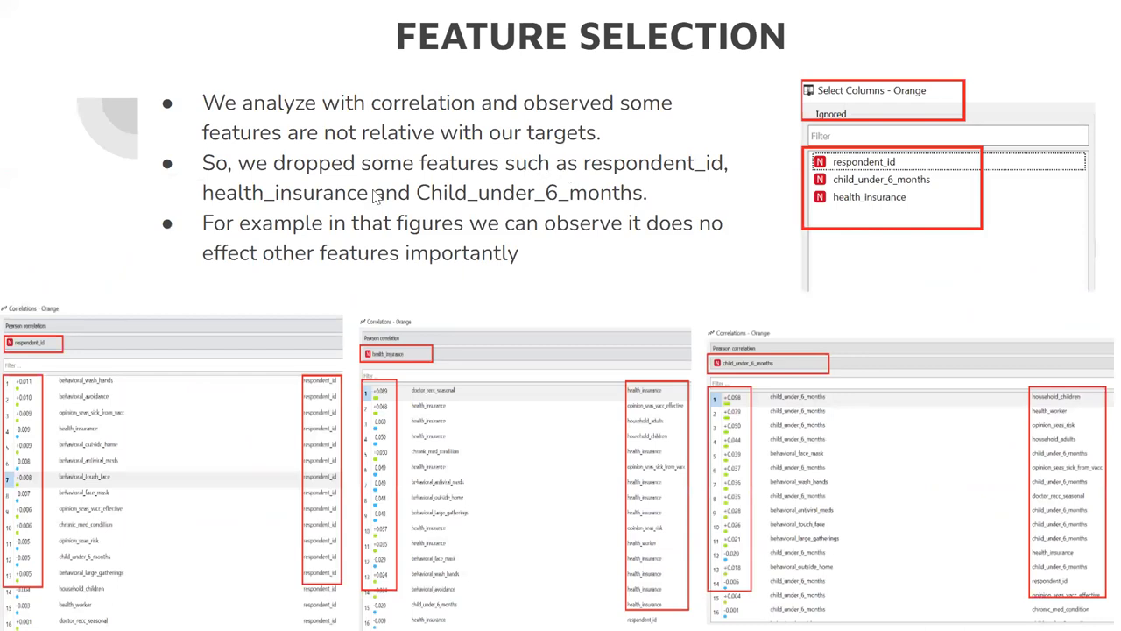
mouse_move(494, 222)
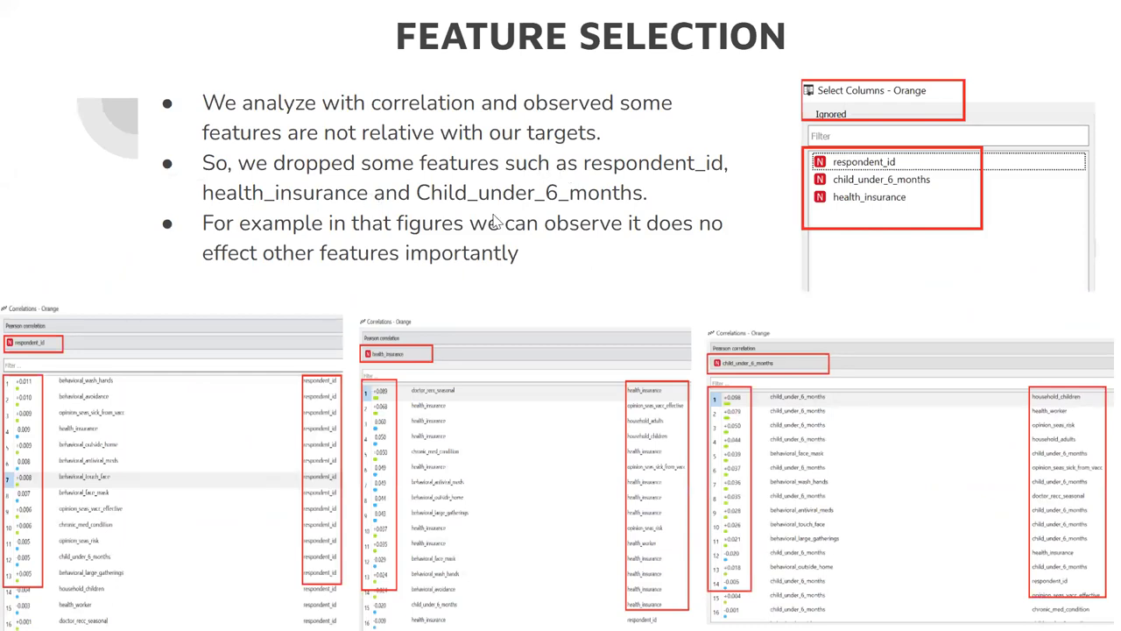
mouse_move(627, 245)
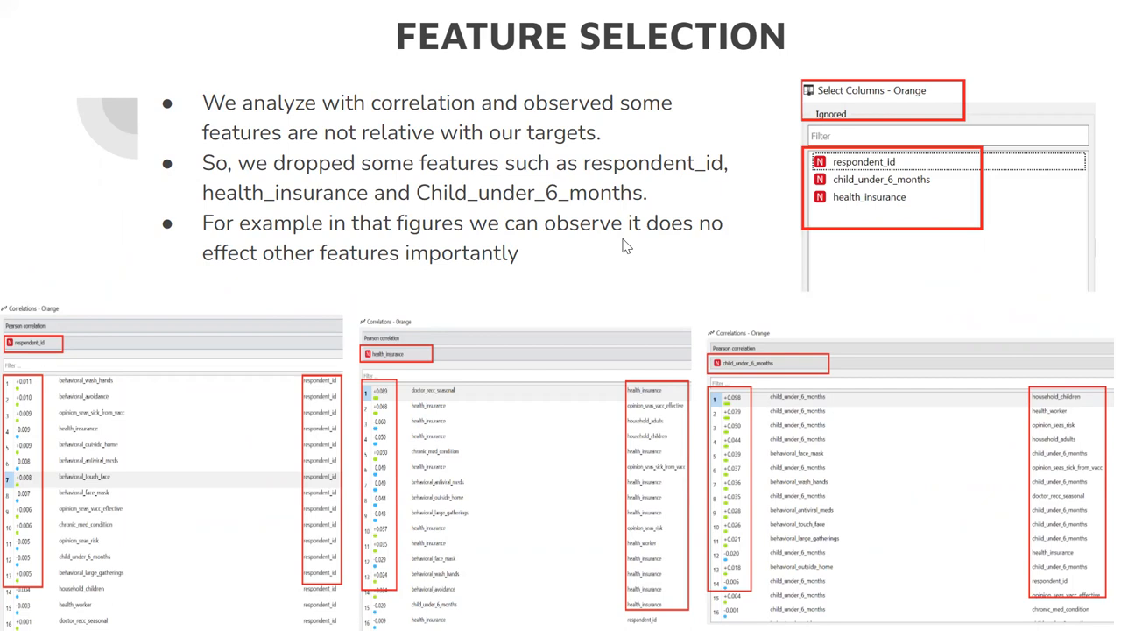
mouse_move(716, 270)
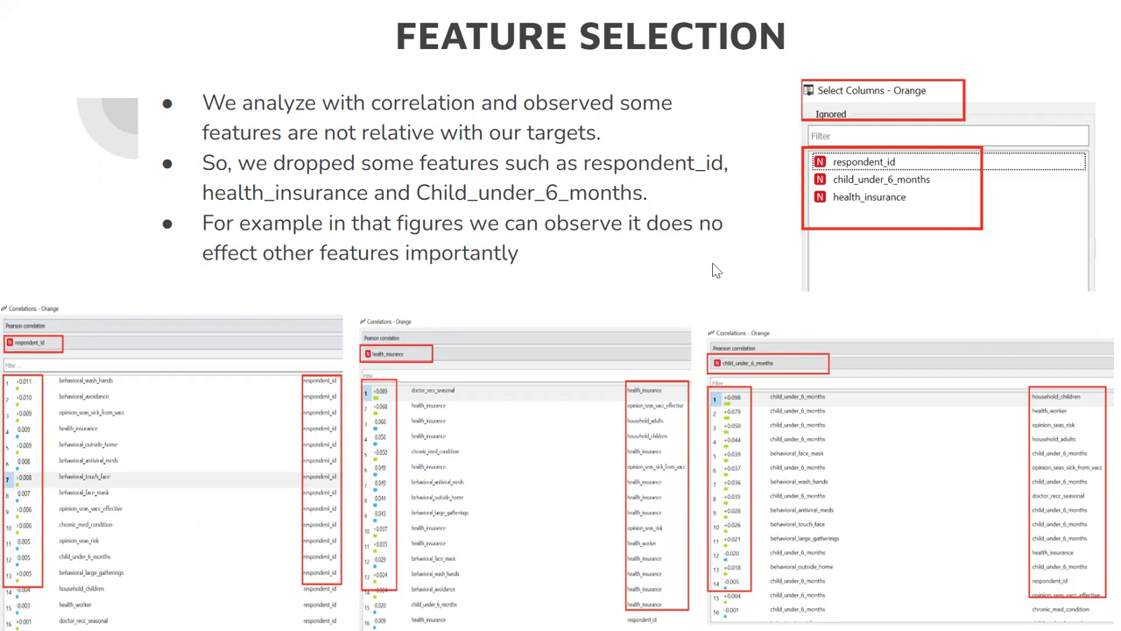
mouse_move(725, 248)
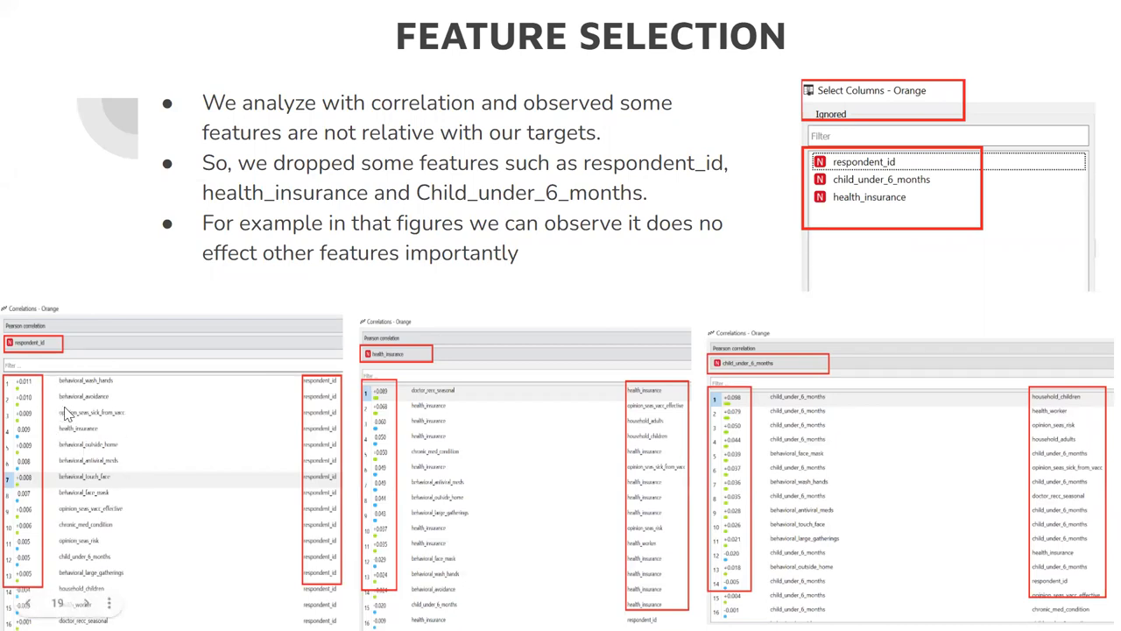
mouse_move(423, 509)
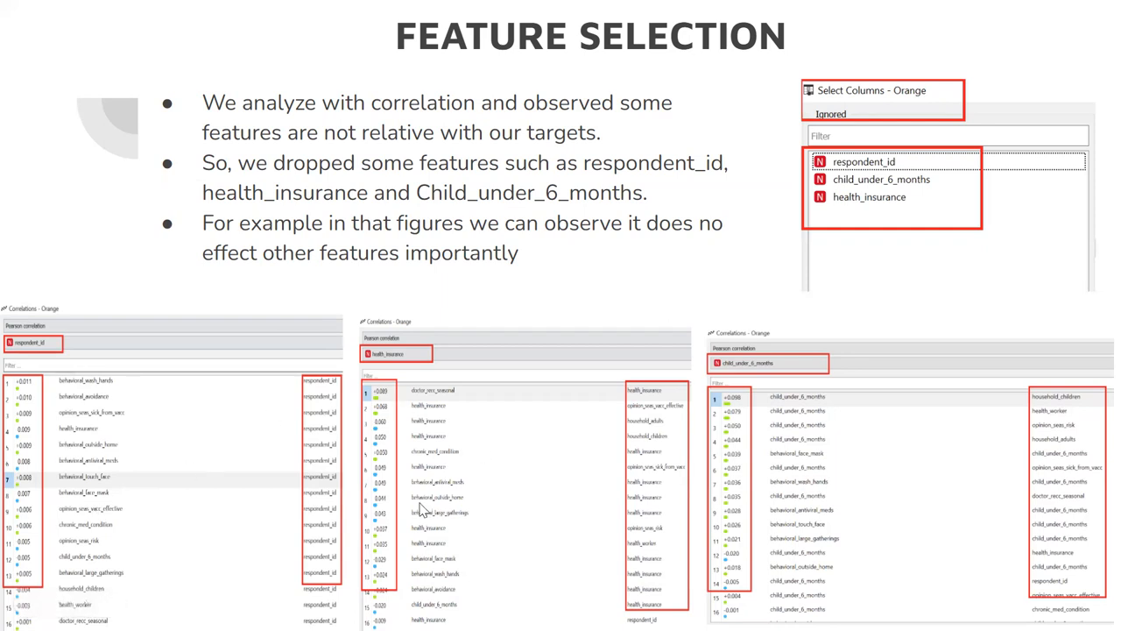
mouse_move(832, 356)
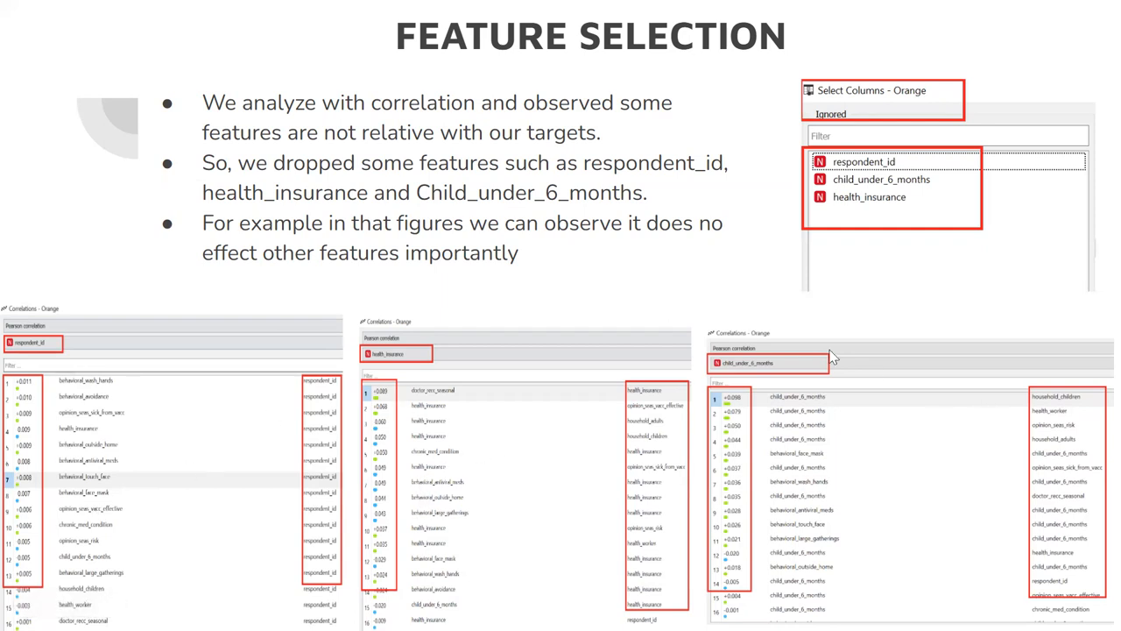
mouse_move(753, 289)
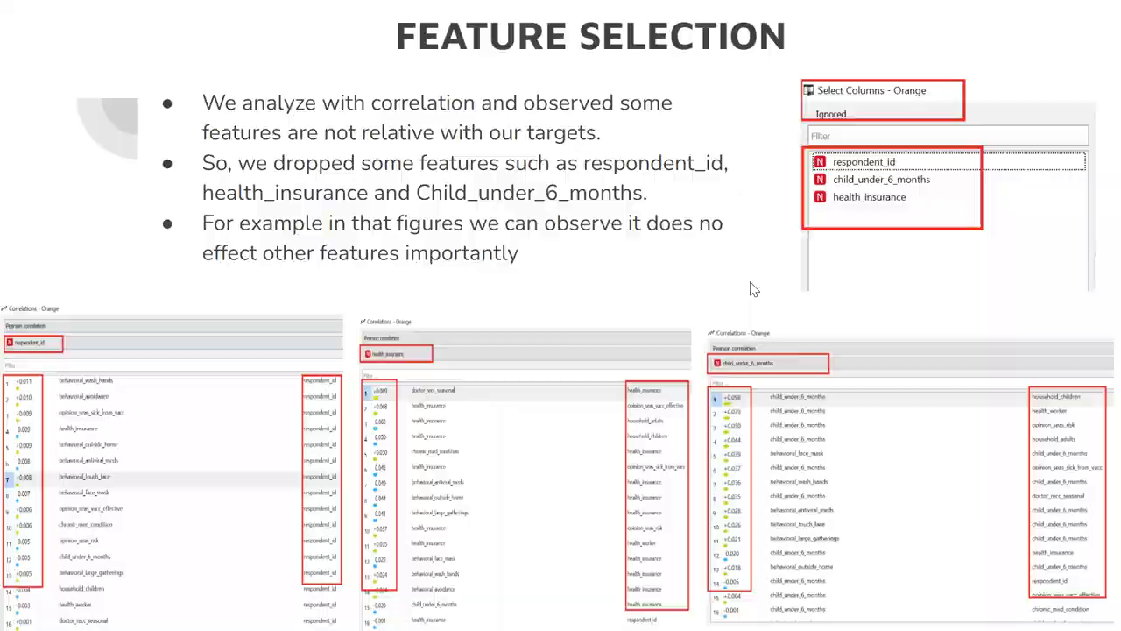
Advance to the Encode Categorical Variables slide showing Continuize Discrete Variables as ordinal.
key("right")
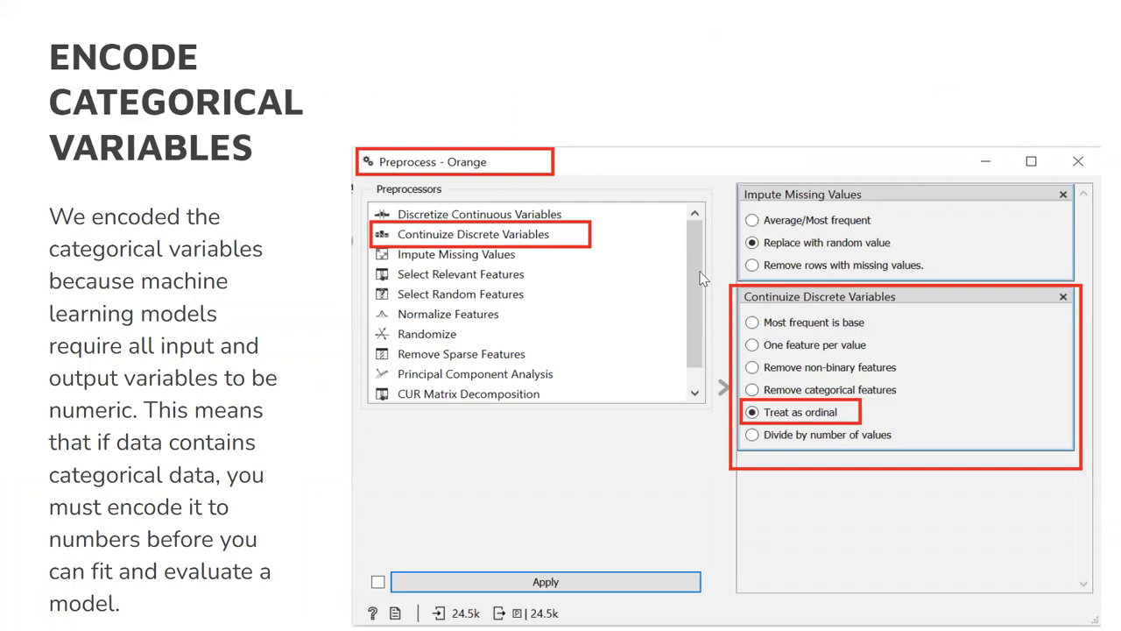
mouse_move(348, 198)
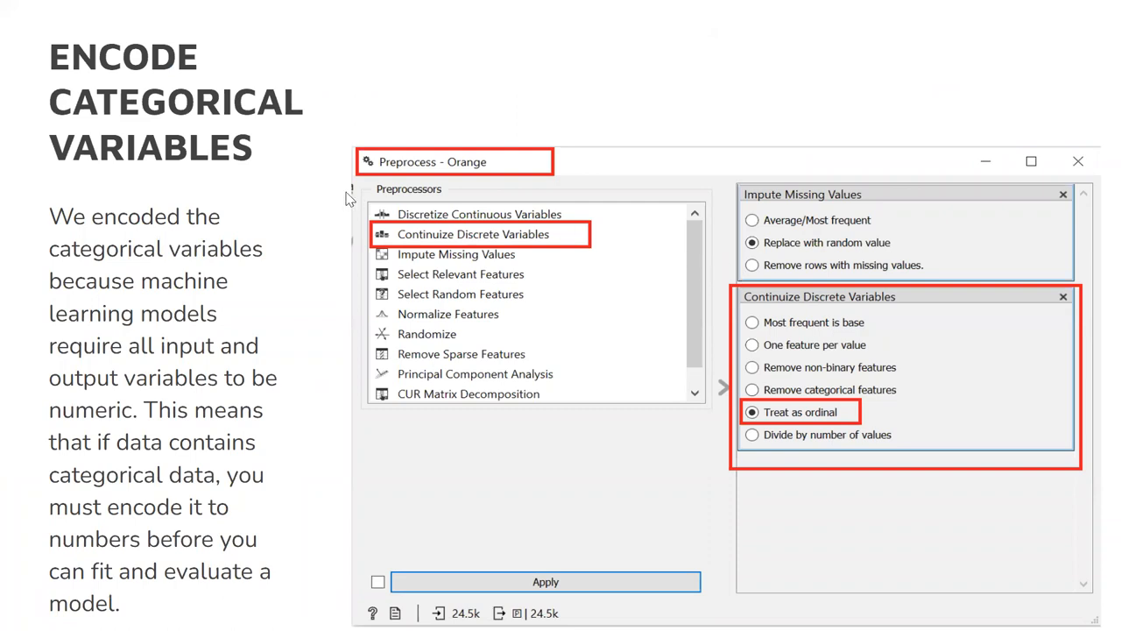
mouse_move(509, 258)
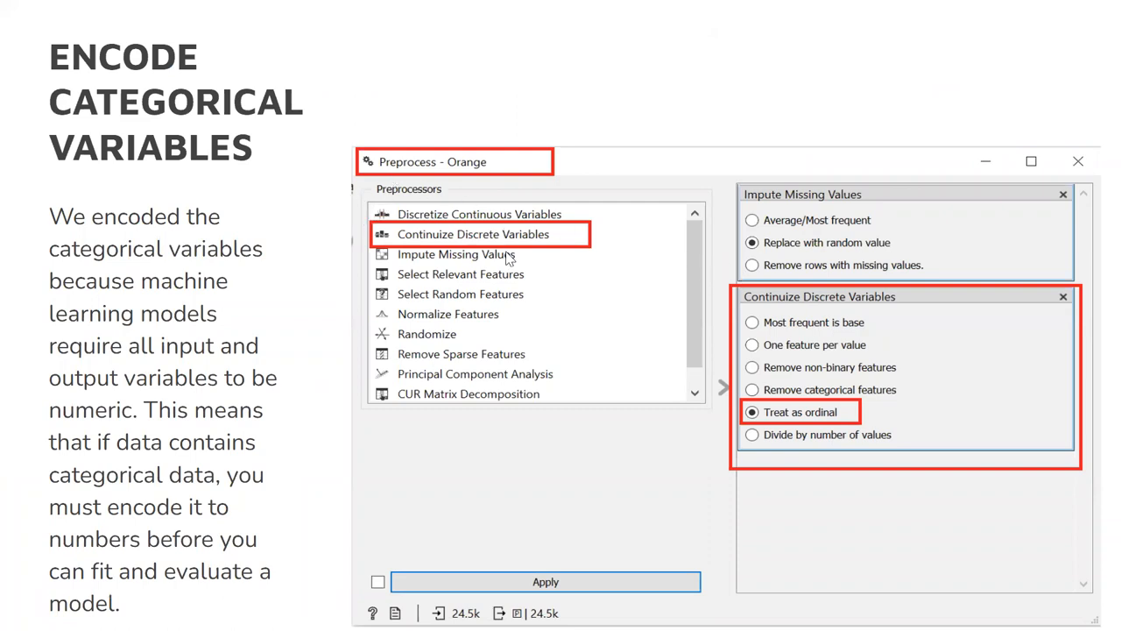
mouse_move(541, 249)
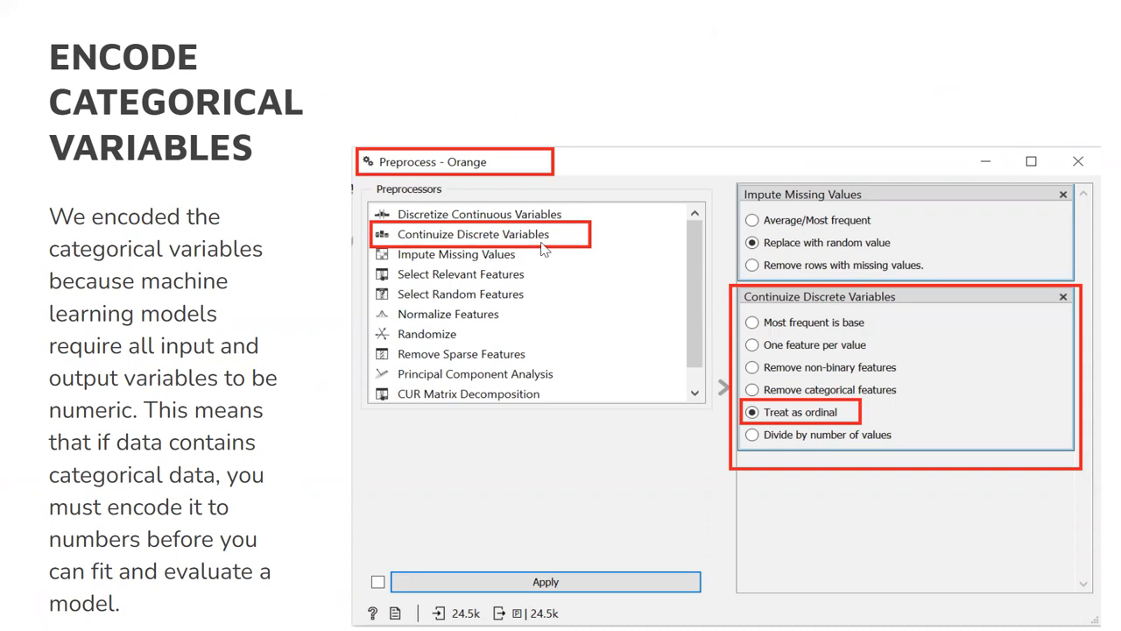
mouse_move(561, 237)
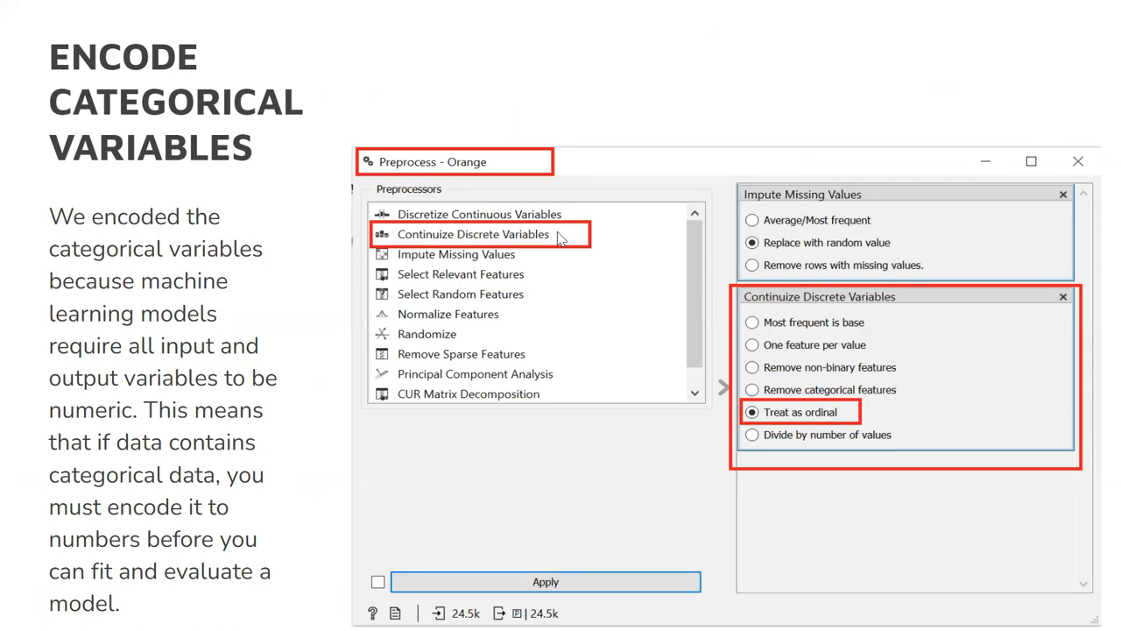
mouse_move(742, 228)
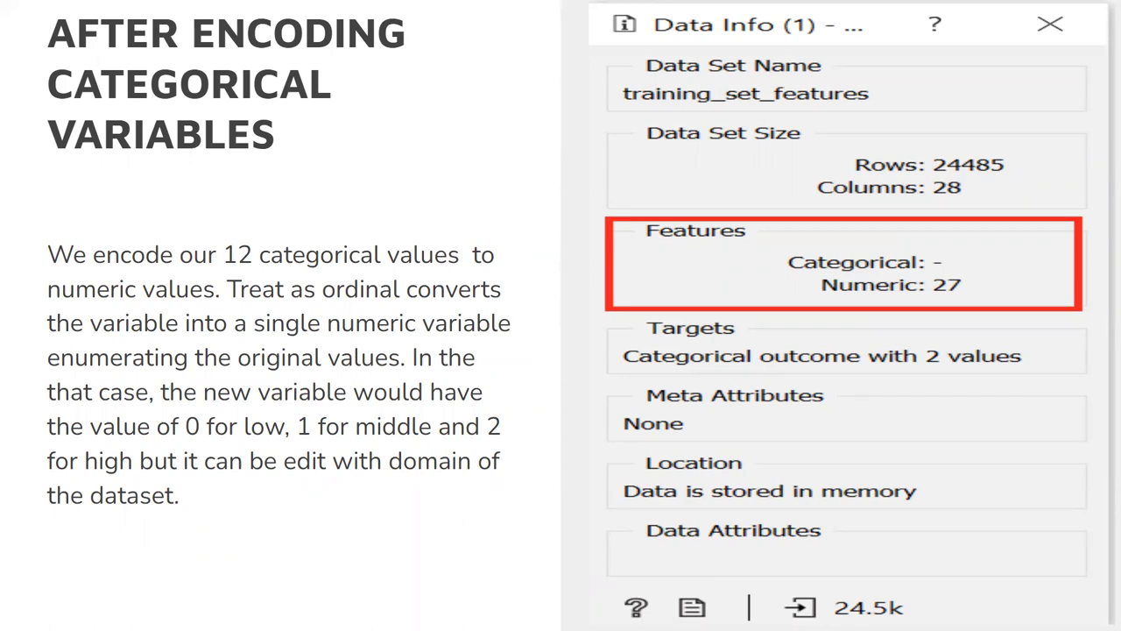
mouse_move(514, 165)
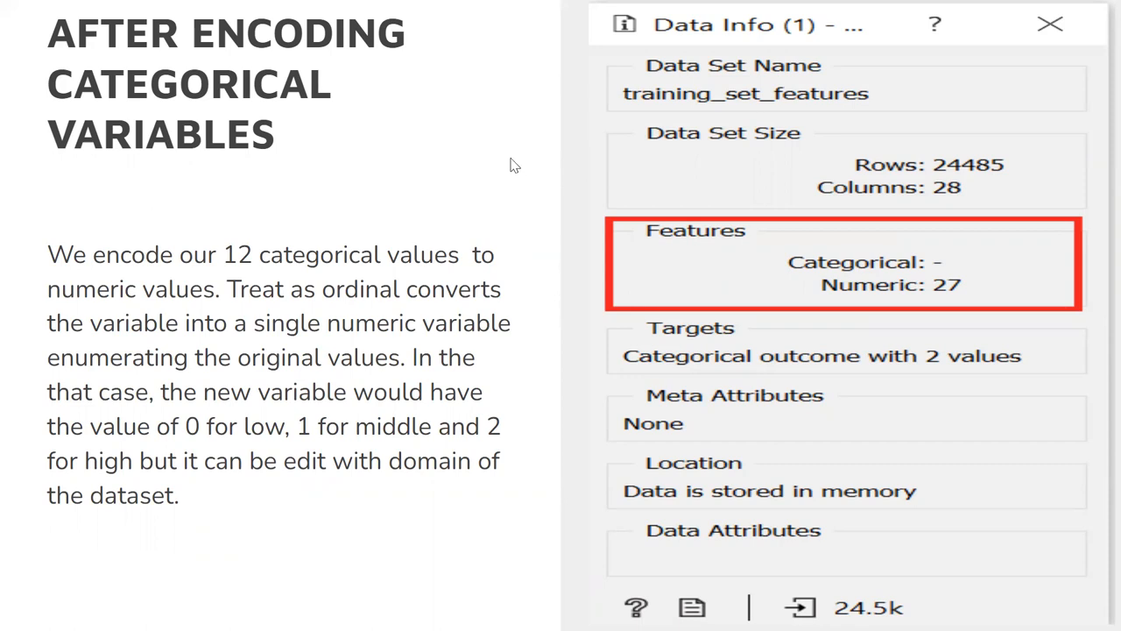
mouse_move(512, 158)
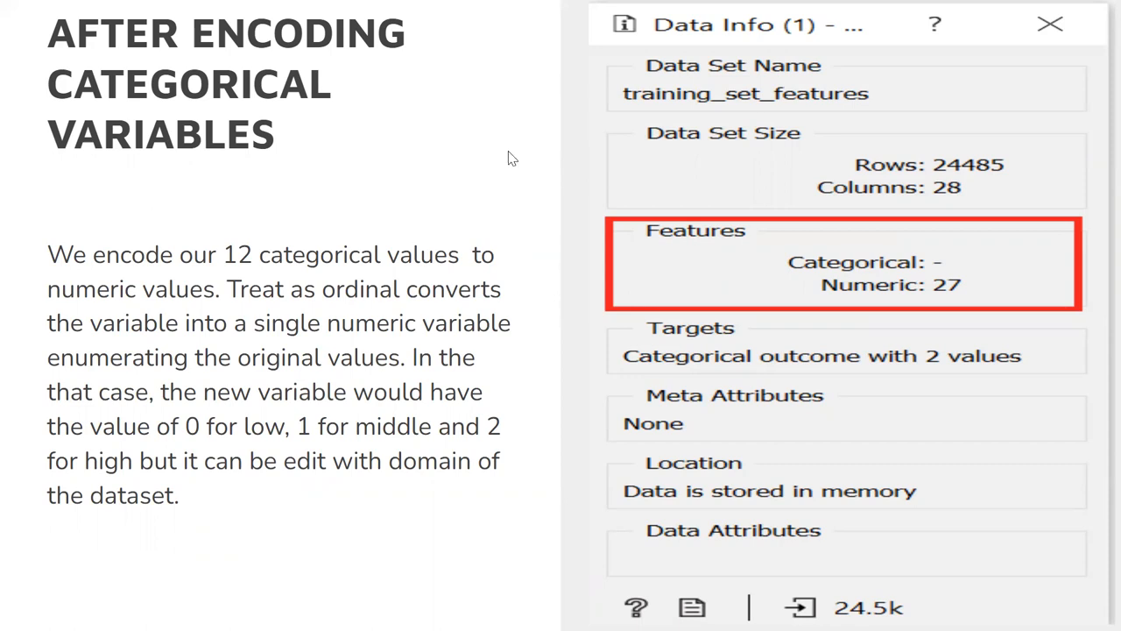
mouse_move(952, 298)
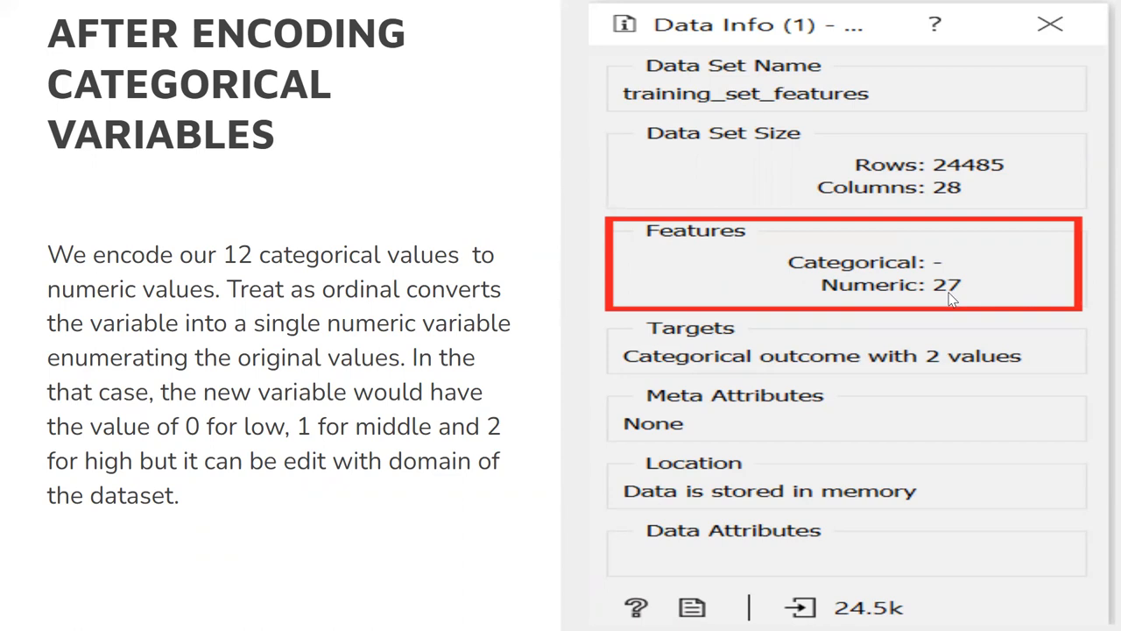
mouse_move(771, 243)
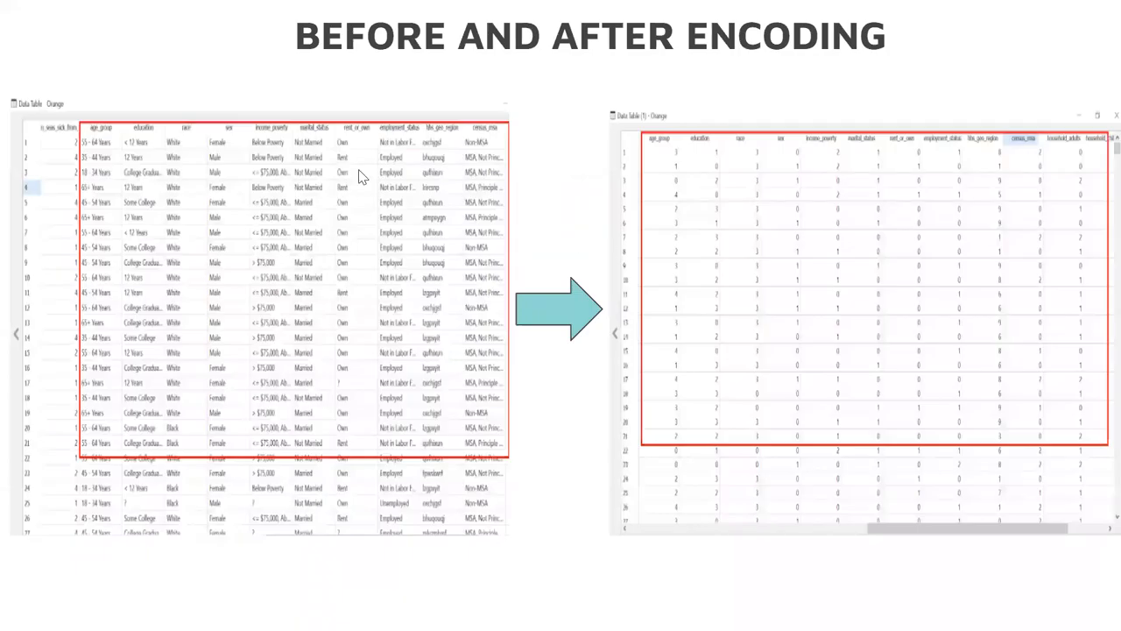
mouse_move(353, 241)
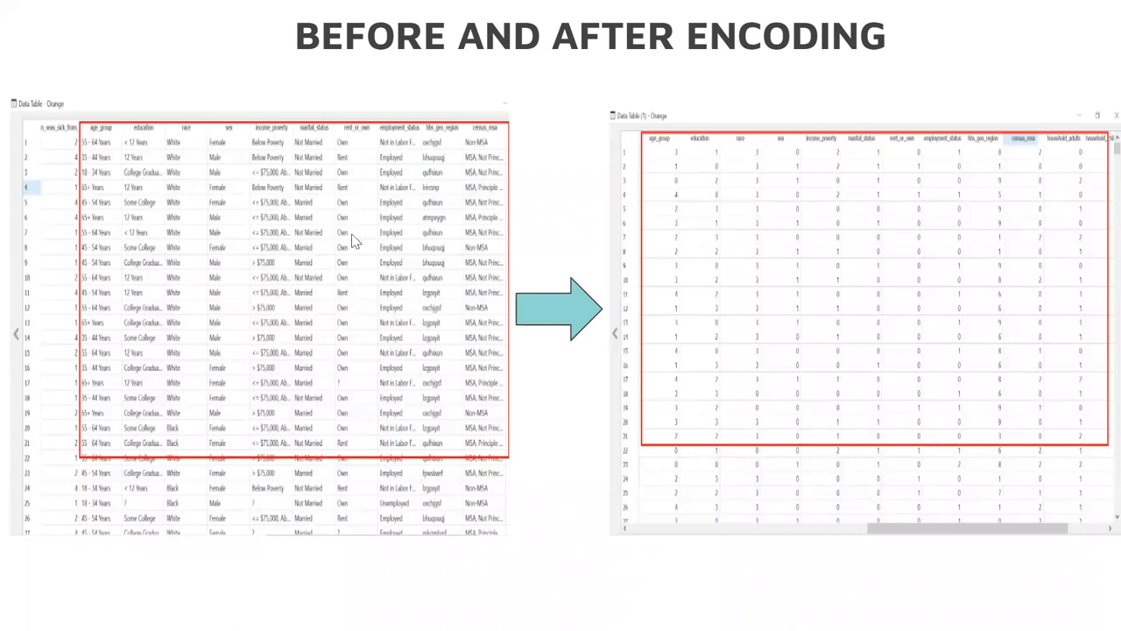
mouse_move(331, 362)
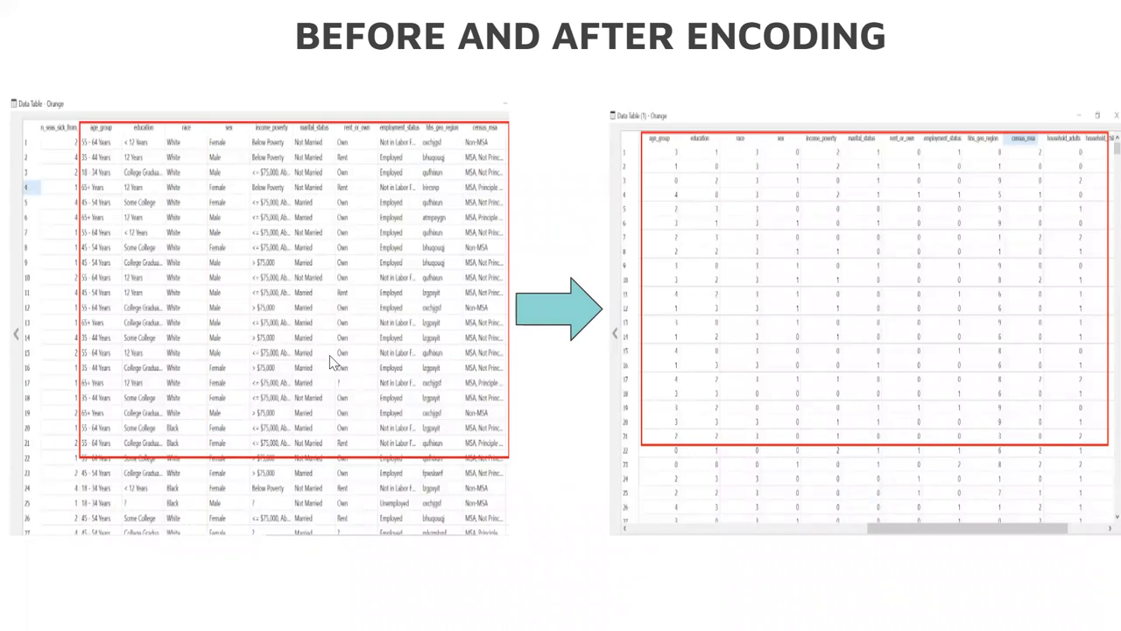
mouse_move(609, 316)
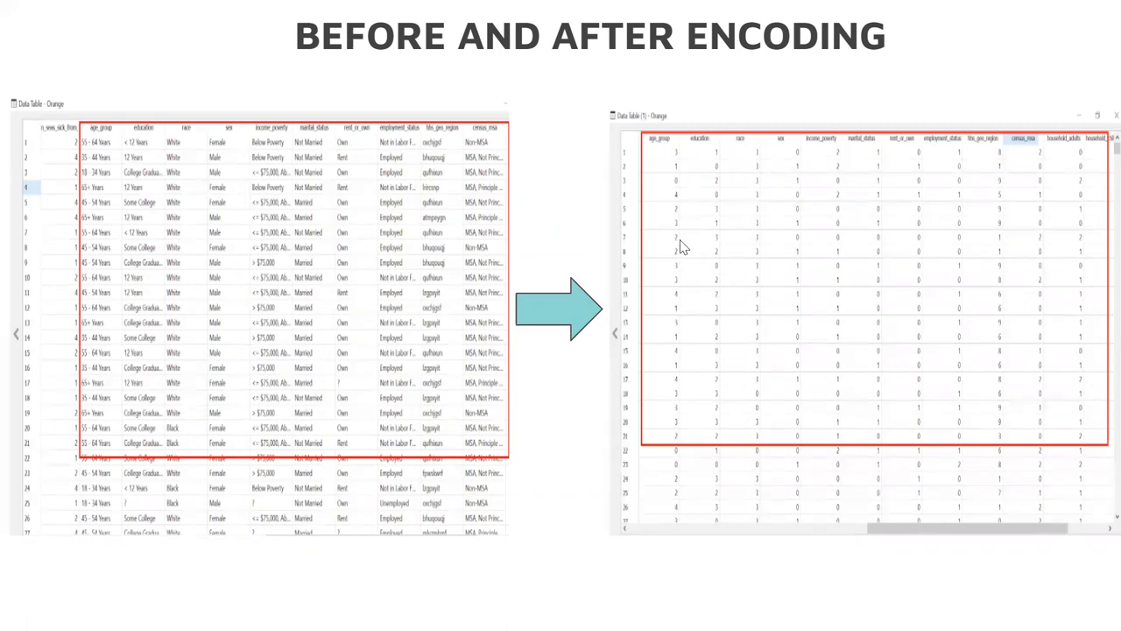
mouse_move(739, 277)
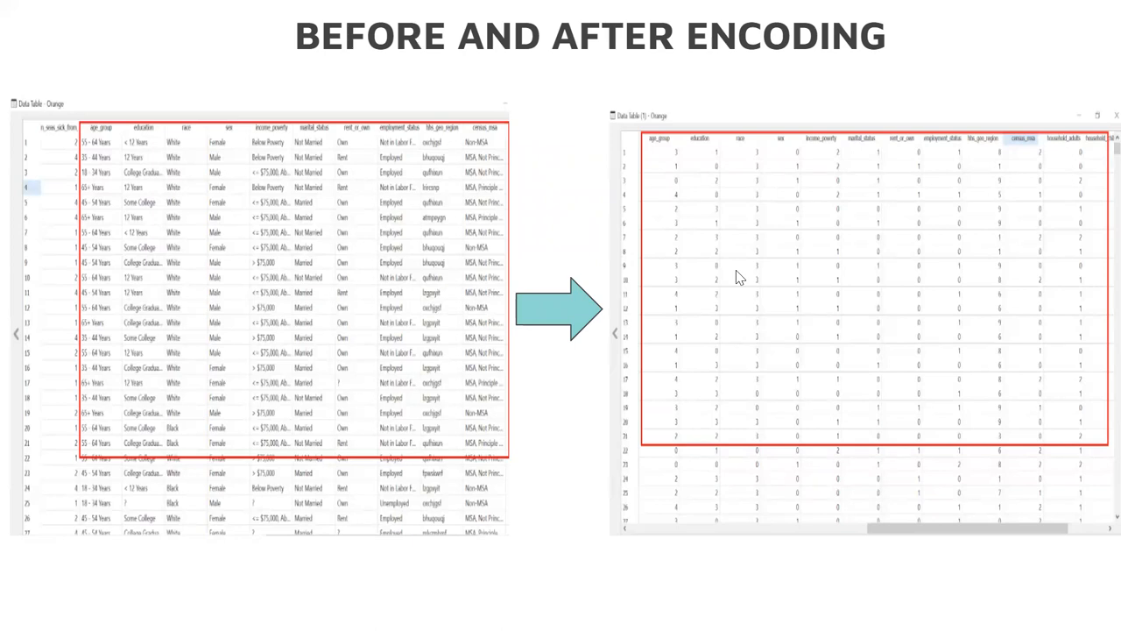
mouse_move(872, 253)
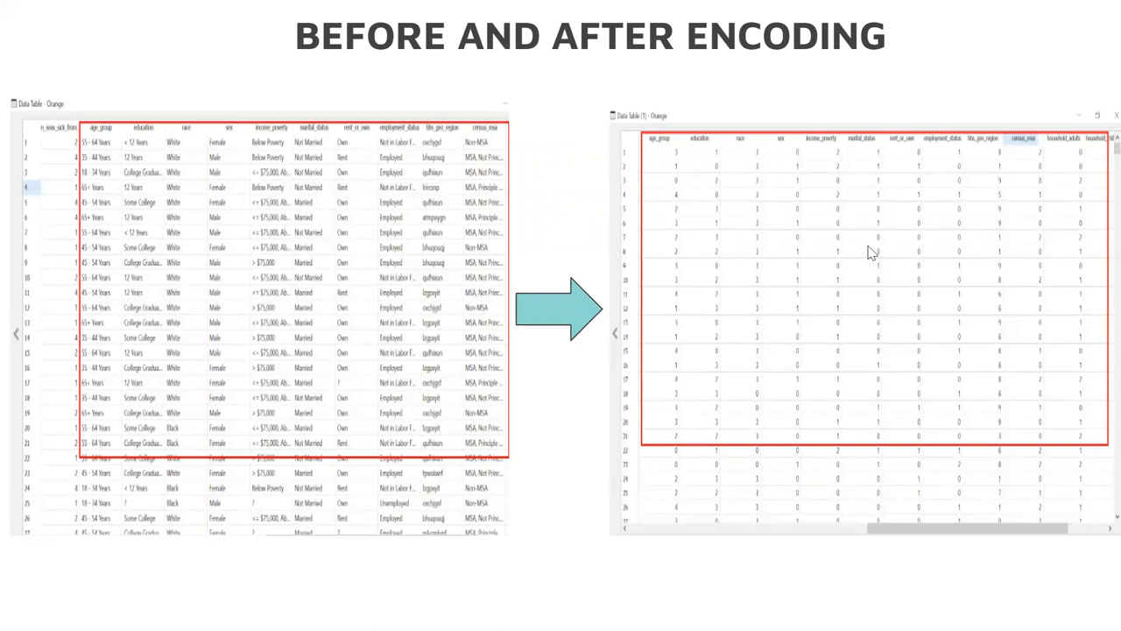
mouse_move(706, 216)
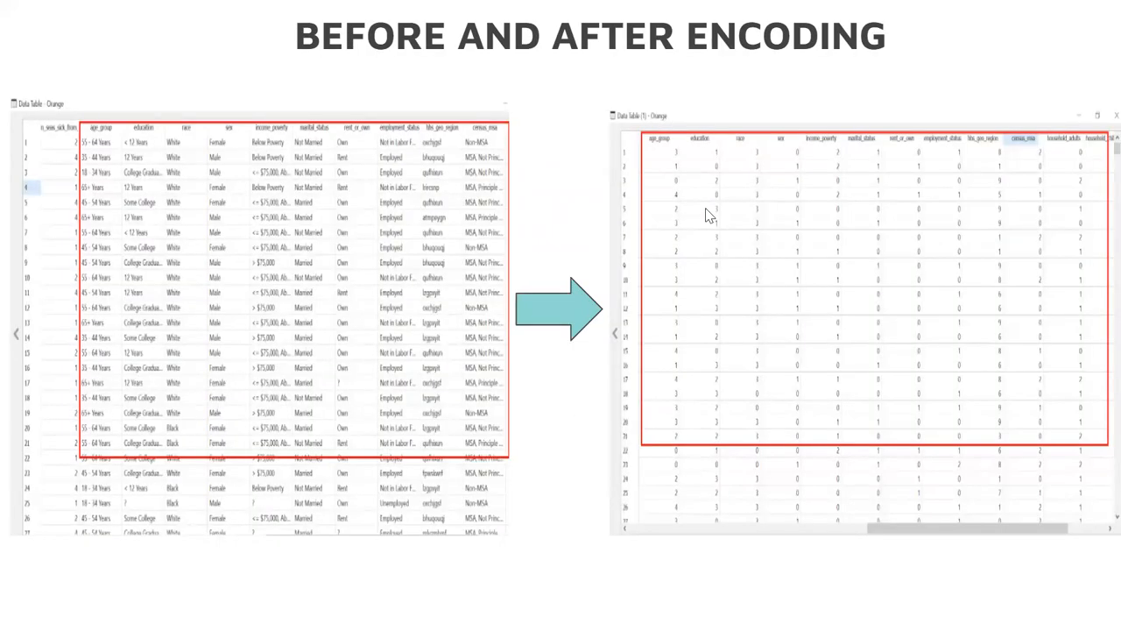
mouse_move(657, 197)
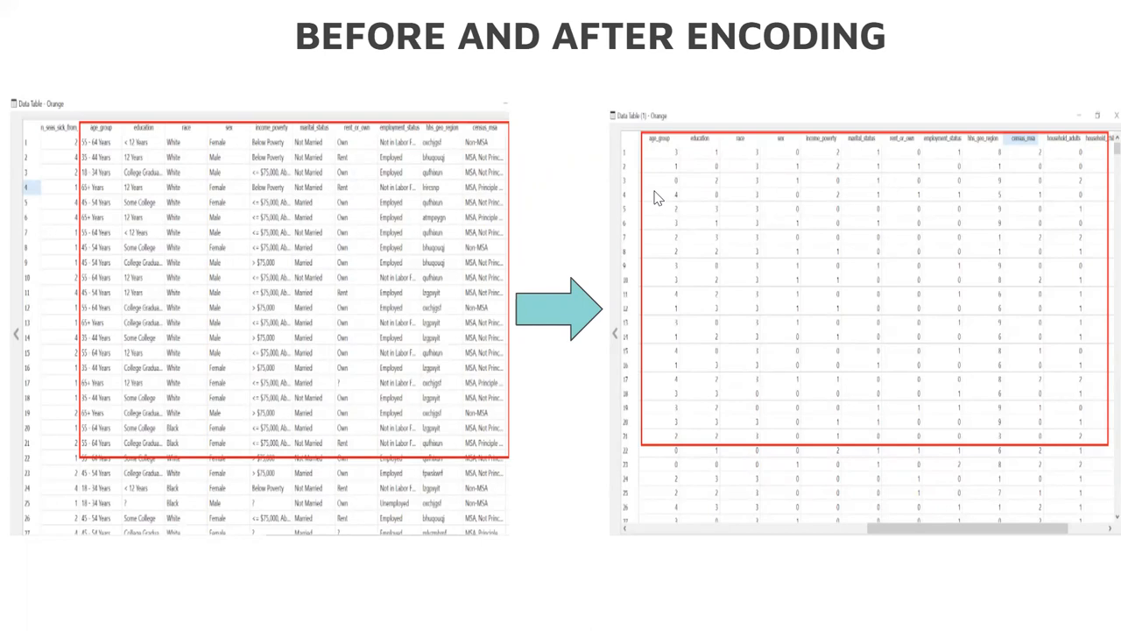
mouse_move(700, 180)
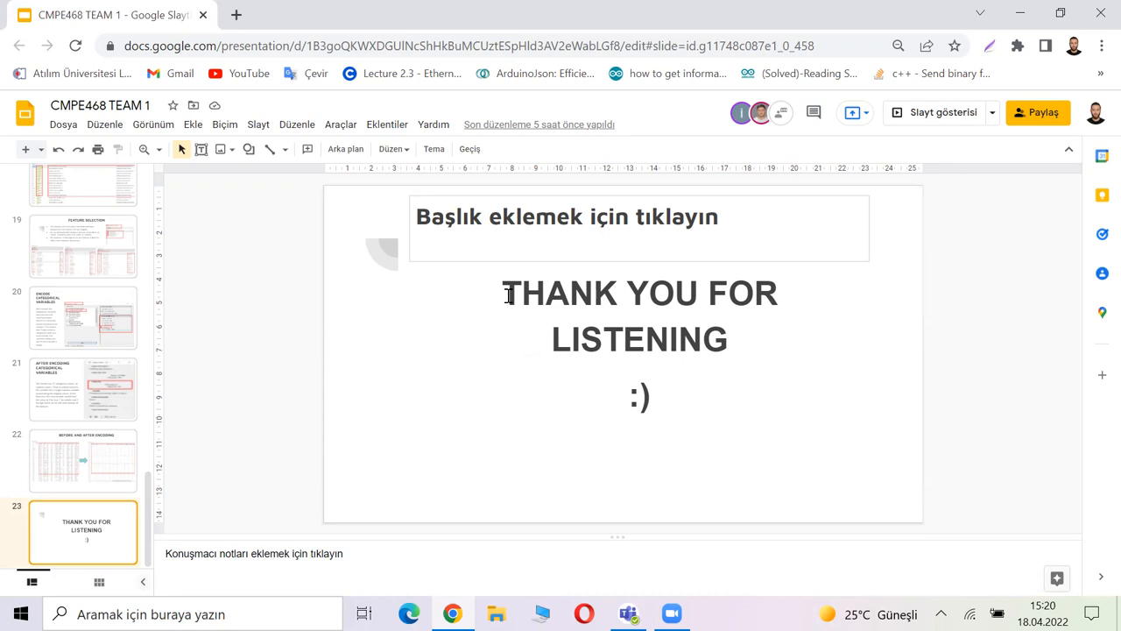
Start the slideshow full screen from the 'Thank You for Listening' slide.
left_click(944, 112)
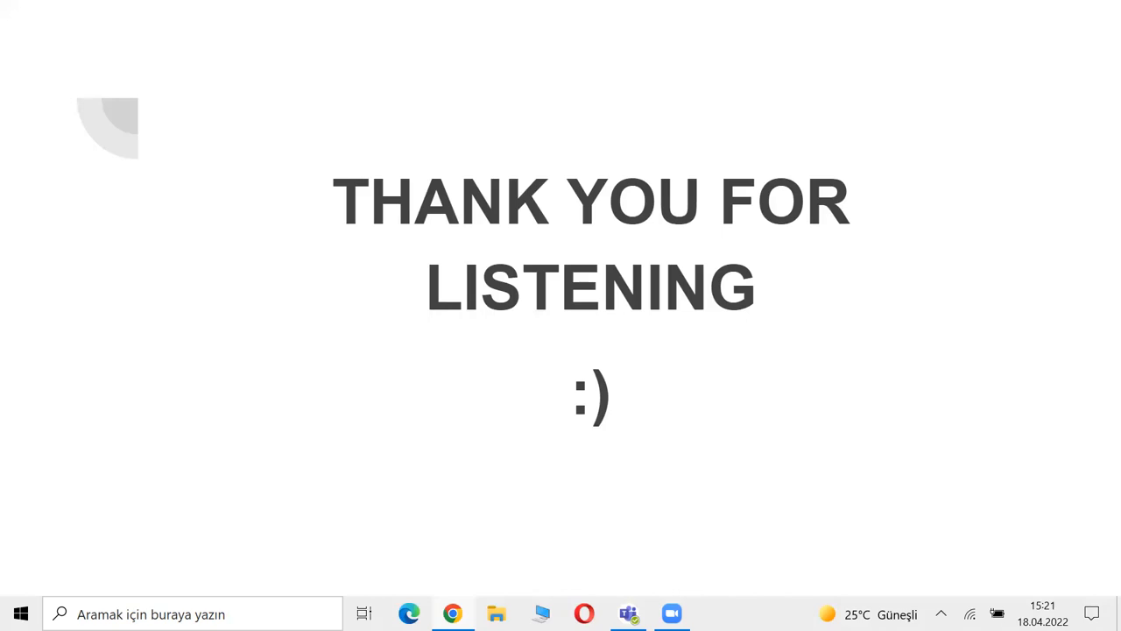
mouse_move(4, 105)
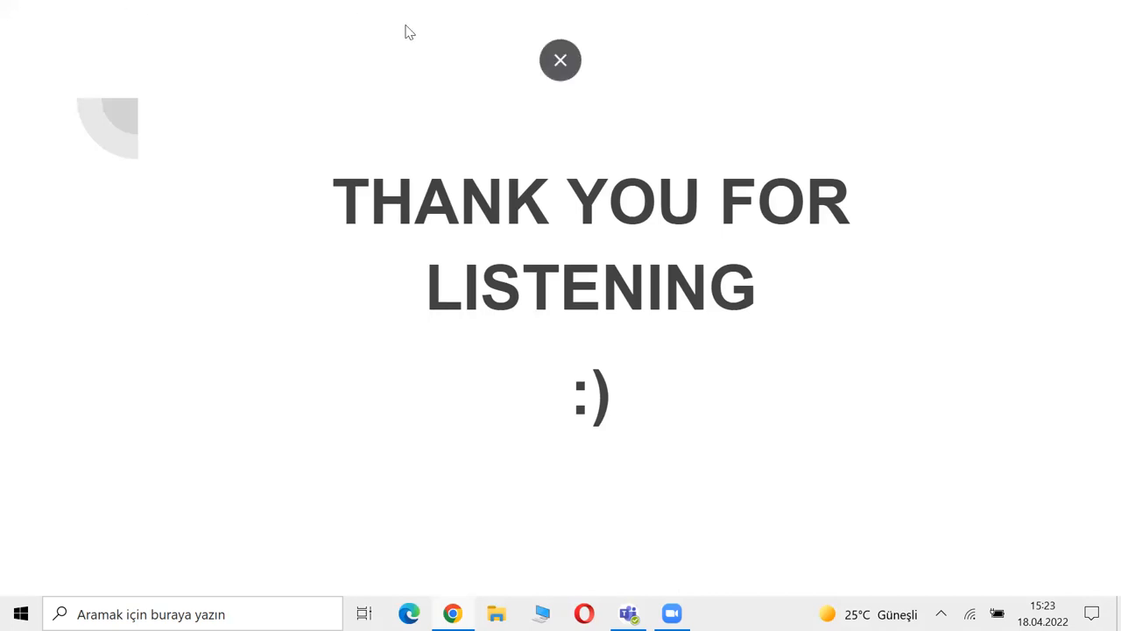
left_click(560, 59)
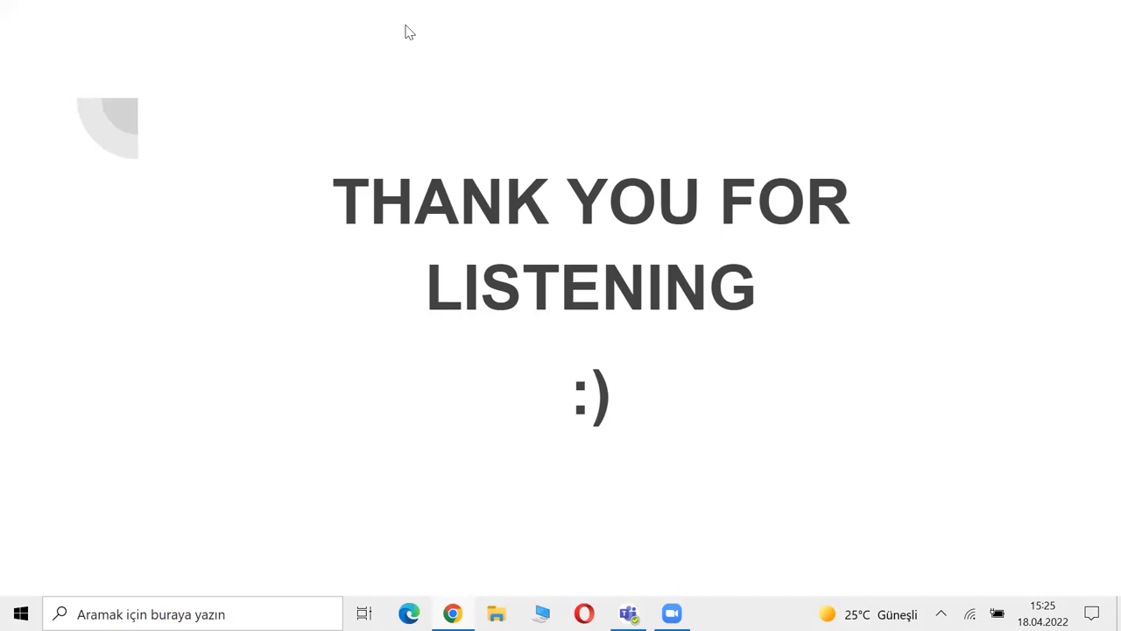
mouse_move(401, 239)
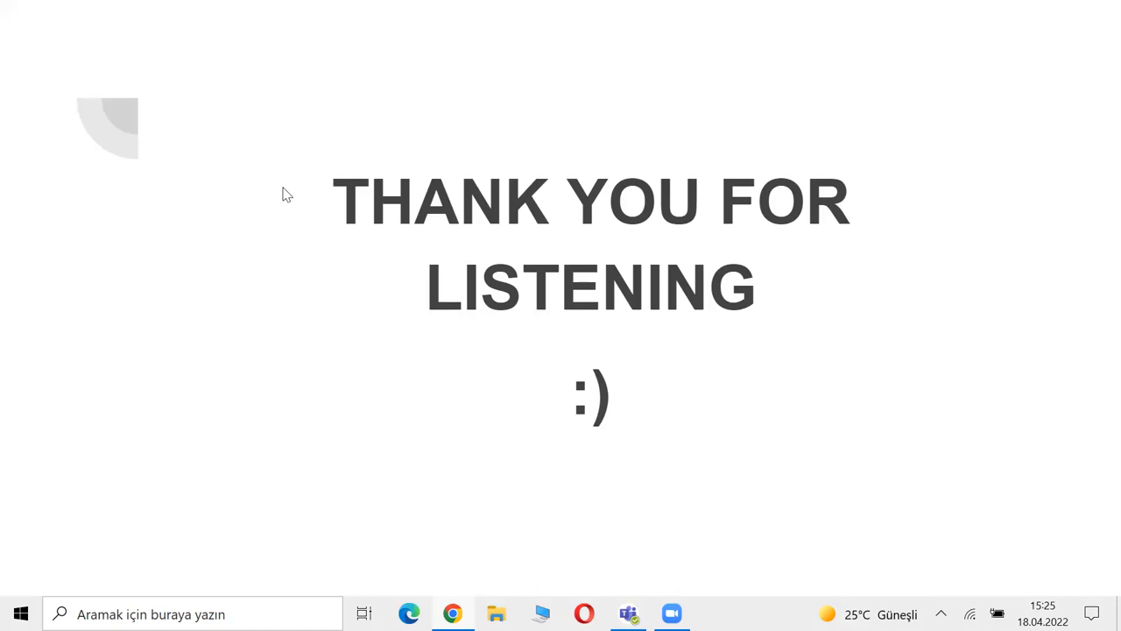
mouse_move(290, 175)
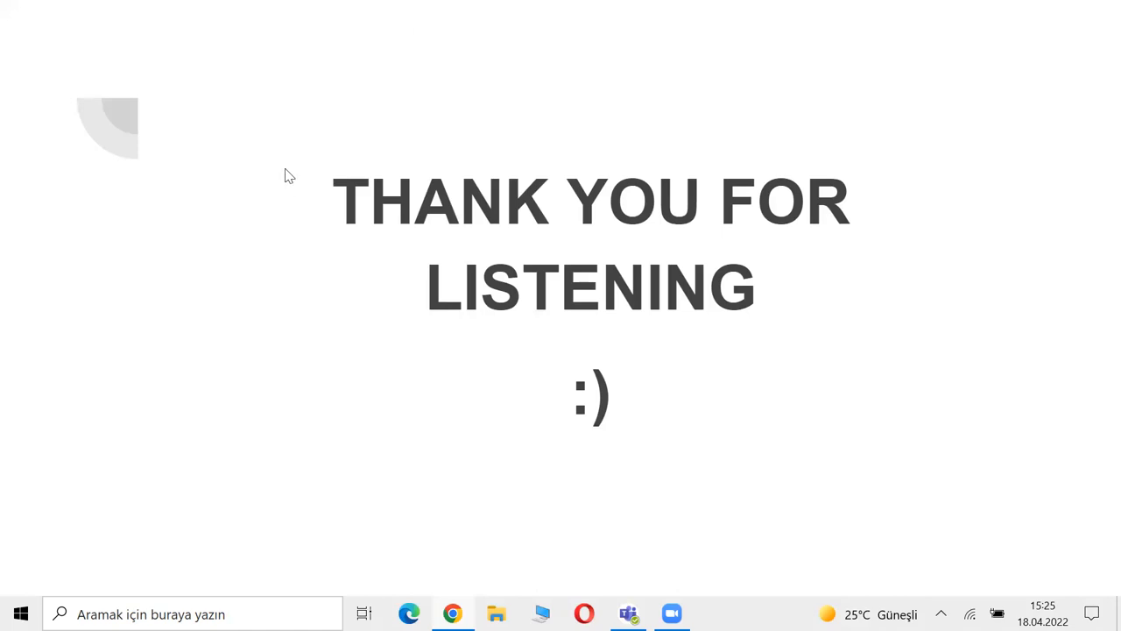
mouse_move(320, 172)
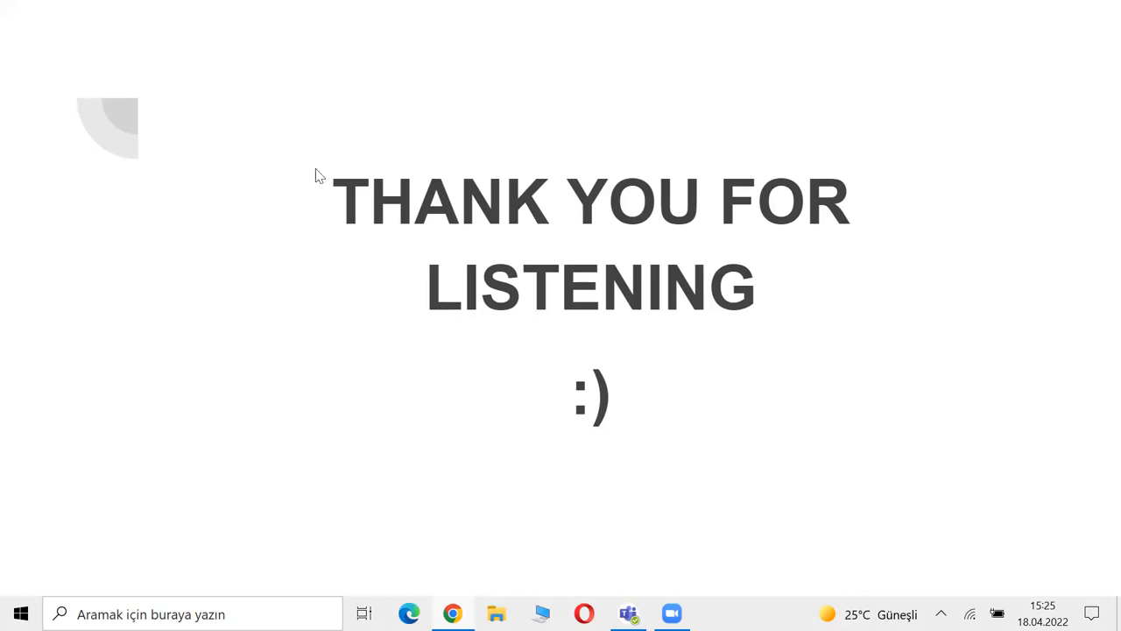
mouse_move(300, 127)
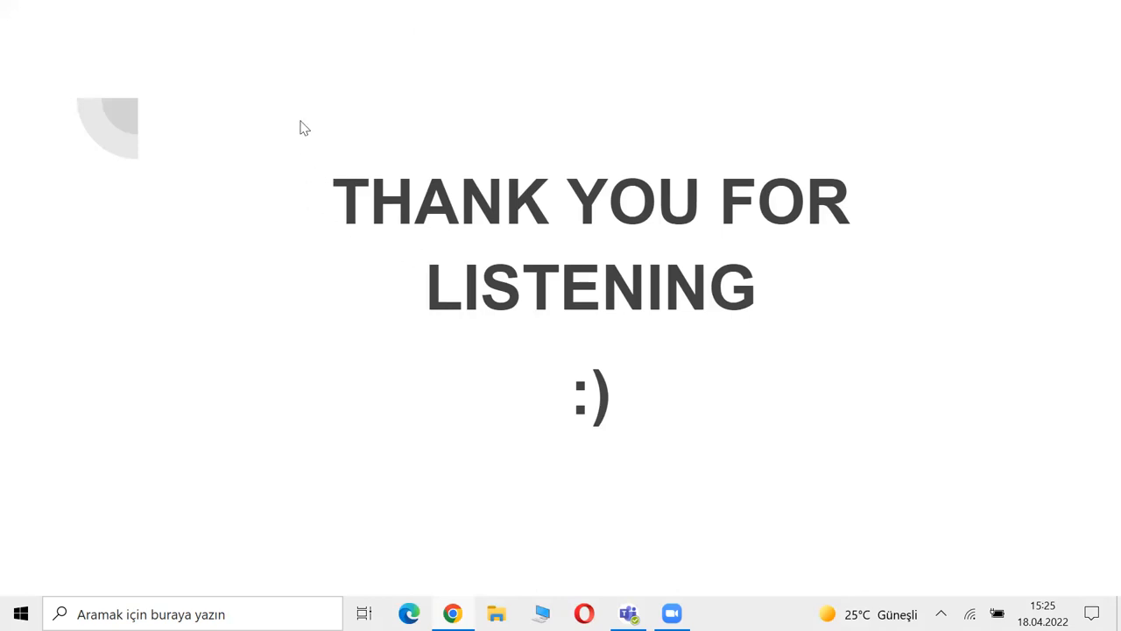
mouse_move(325, 123)
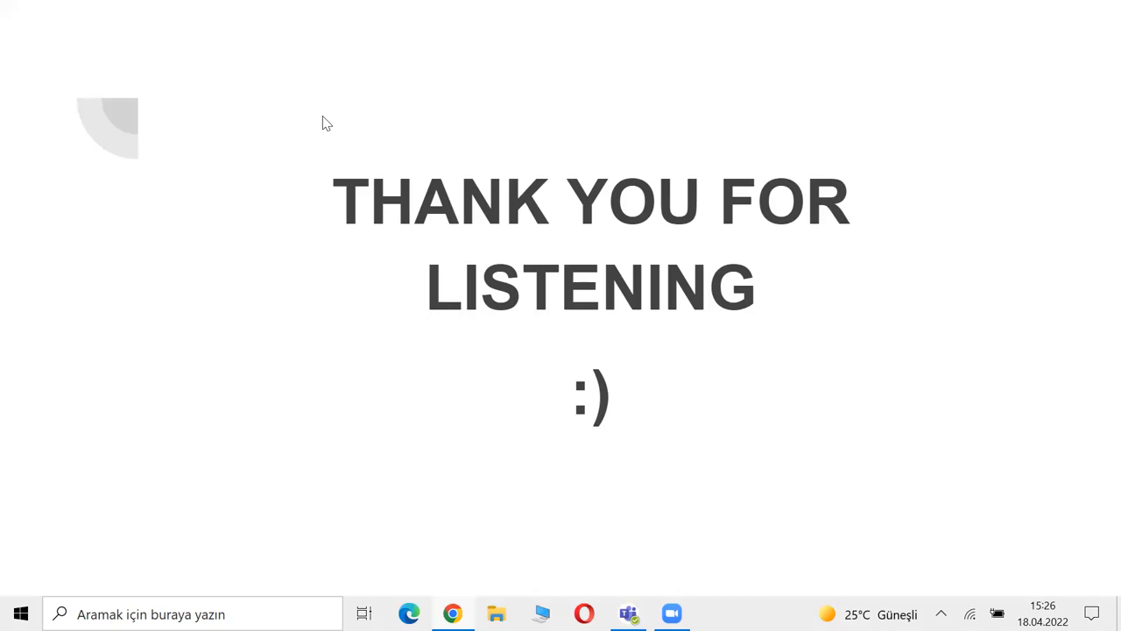
mouse_move(132, 137)
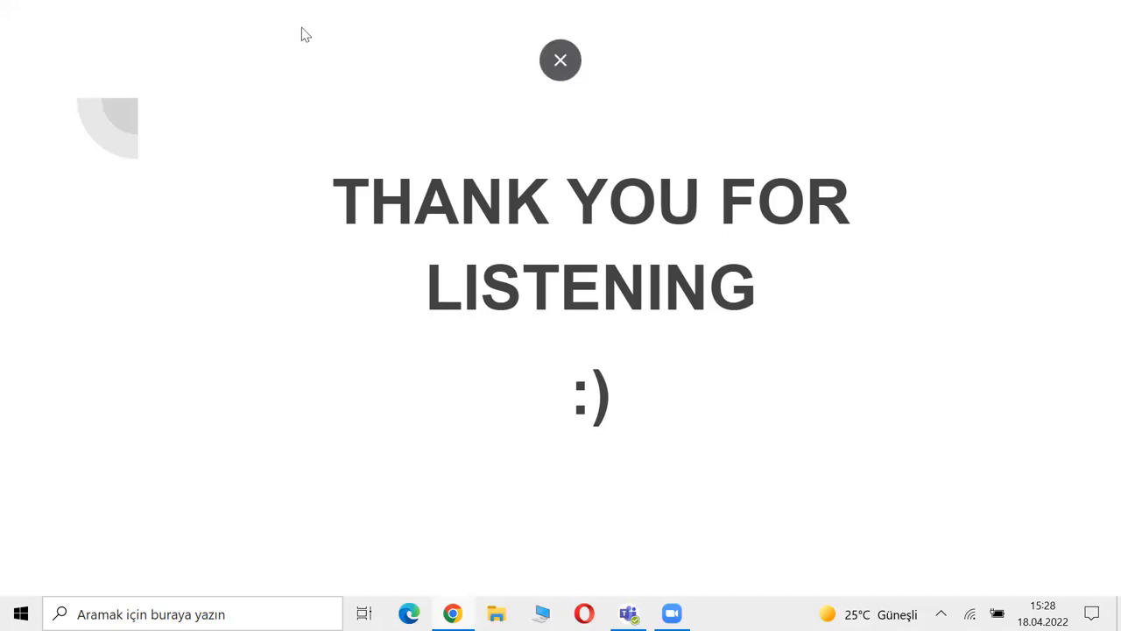
left_click(560, 59)
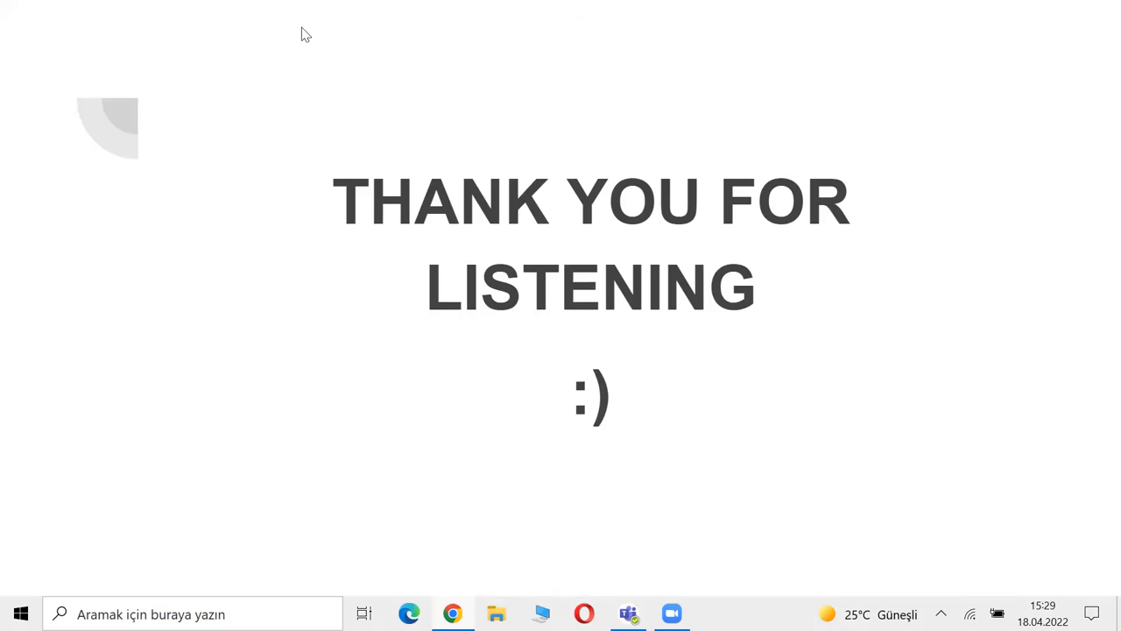
mouse_move(231, 288)
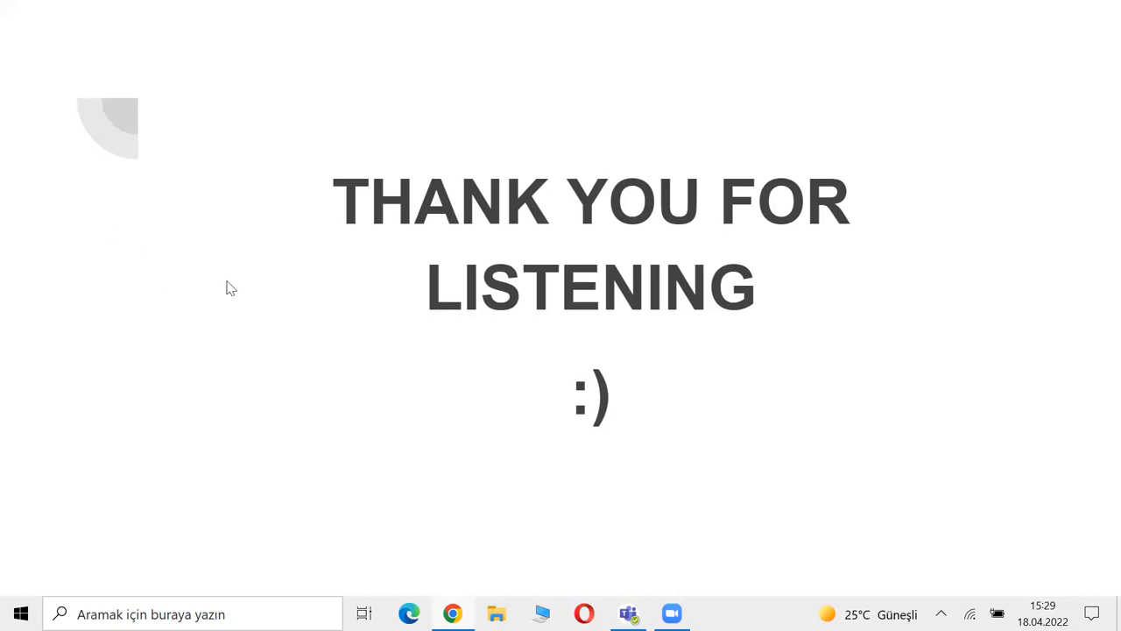
mouse_move(644, 123)
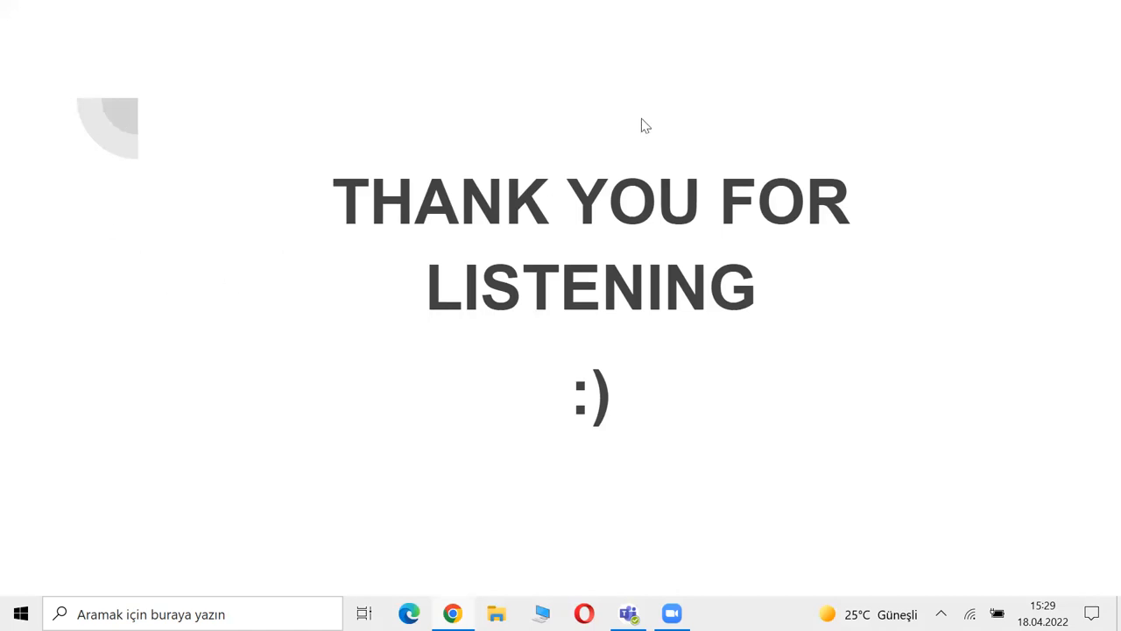